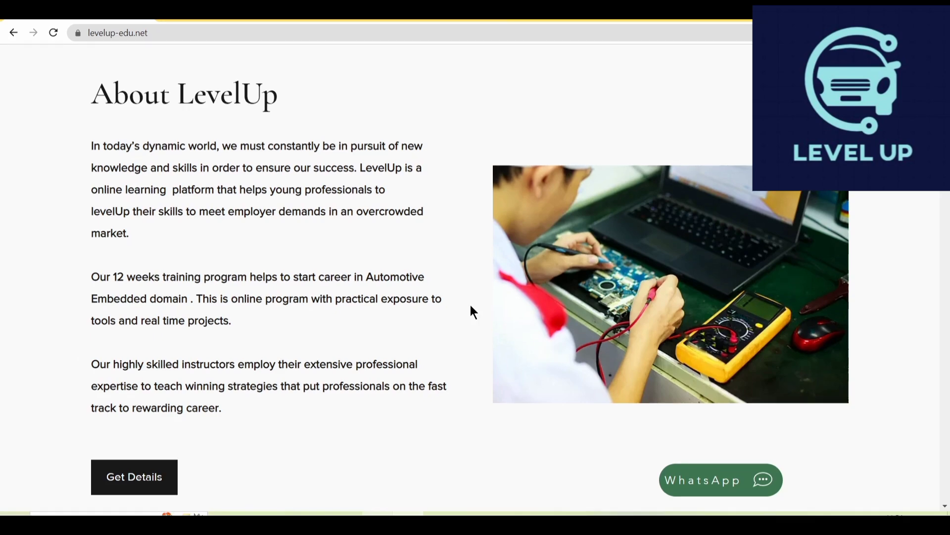
# - Scroll past the About and no-fees Our Promise sections to the customized curriculum heading
pyautogui.scroll(-3)
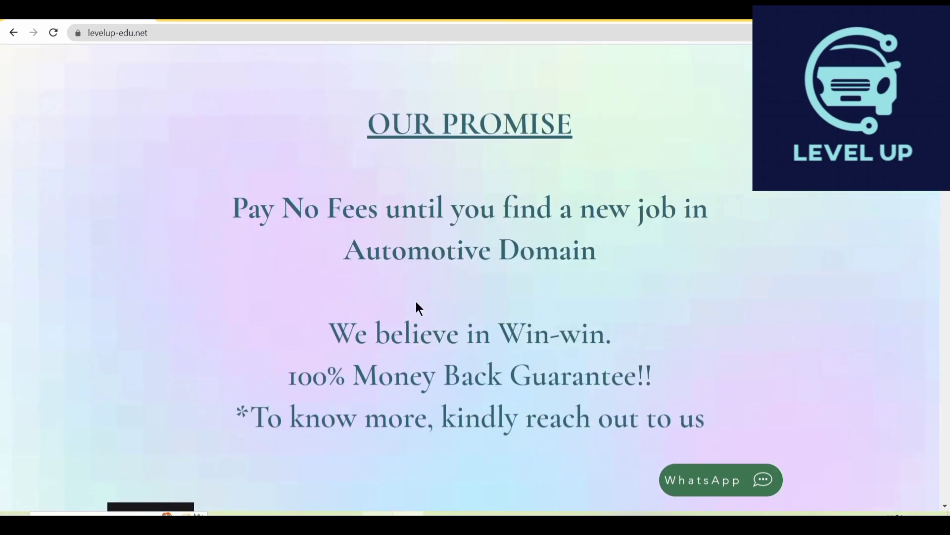
pyautogui.moveTo(265, 295)
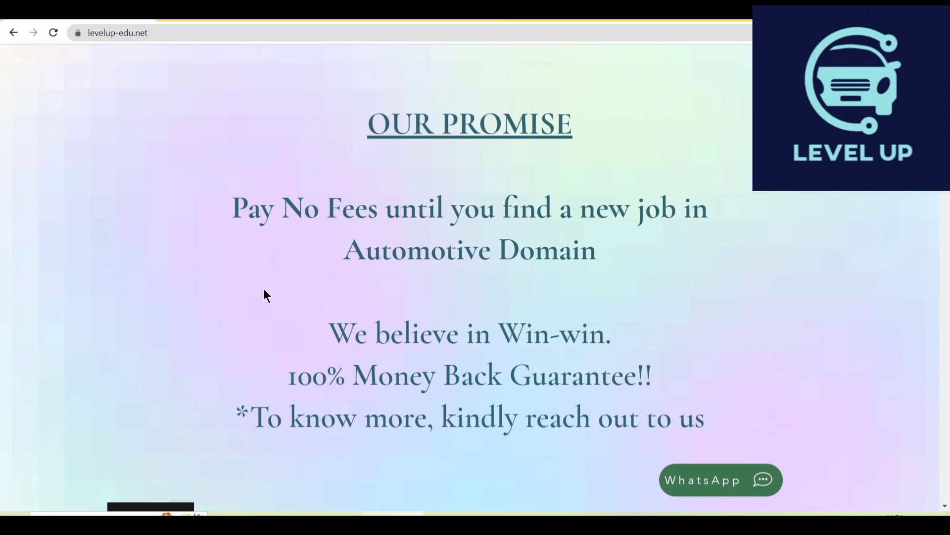
pyautogui.moveTo(236, 247)
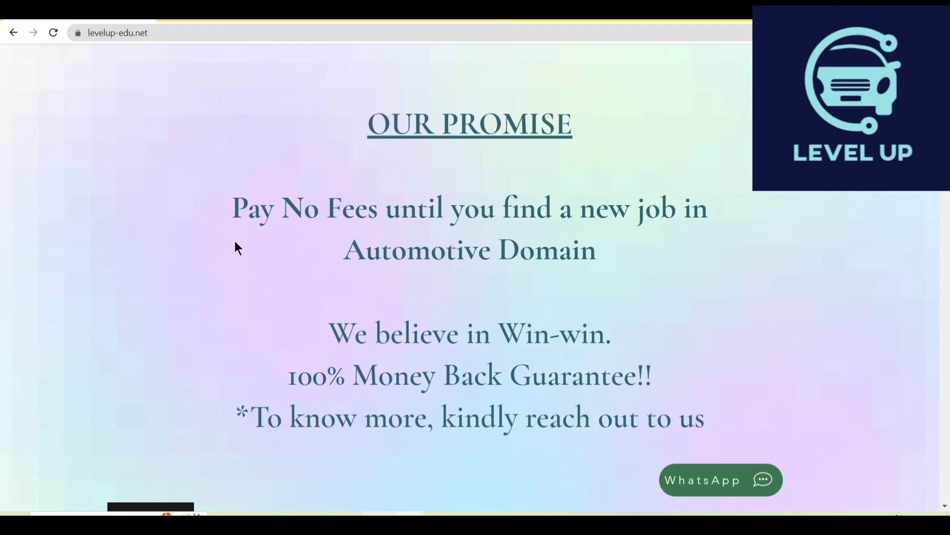
pyautogui.moveTo(641, 261)
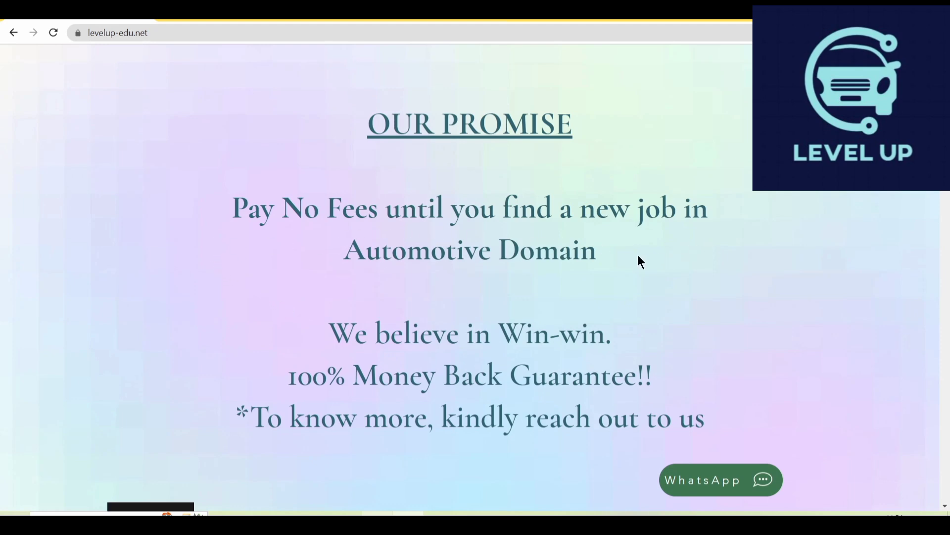
pyautogui.moveTo(504, 333)
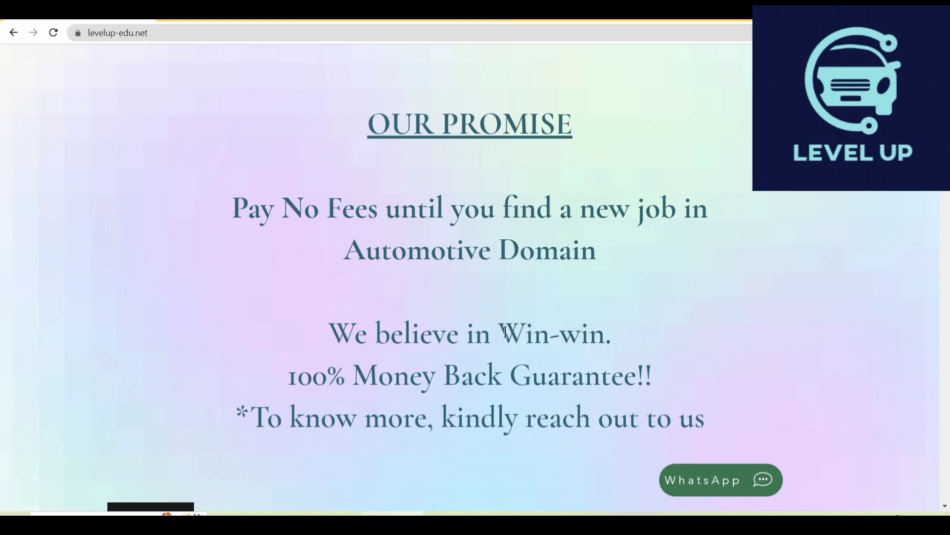
pyautogui.moveTo(396, 379)
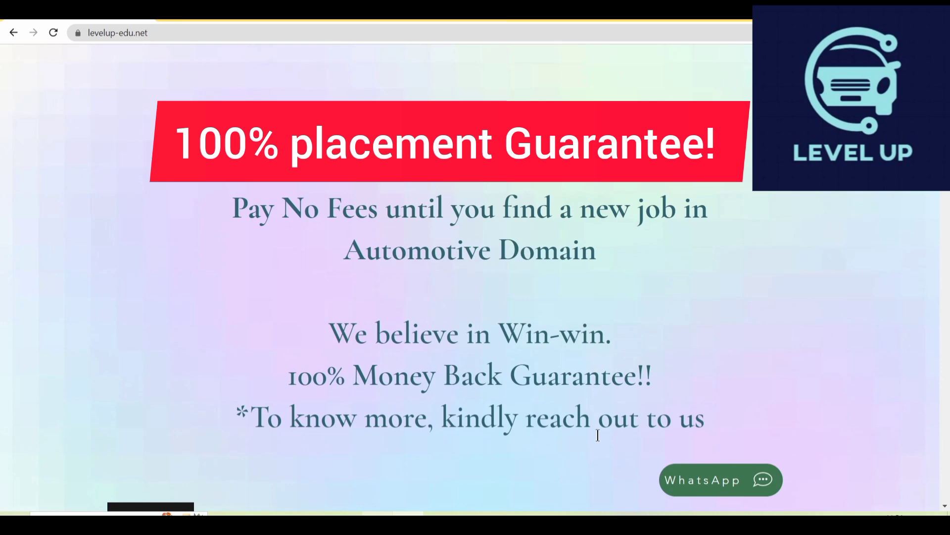
pyautogui.scroll(-3)
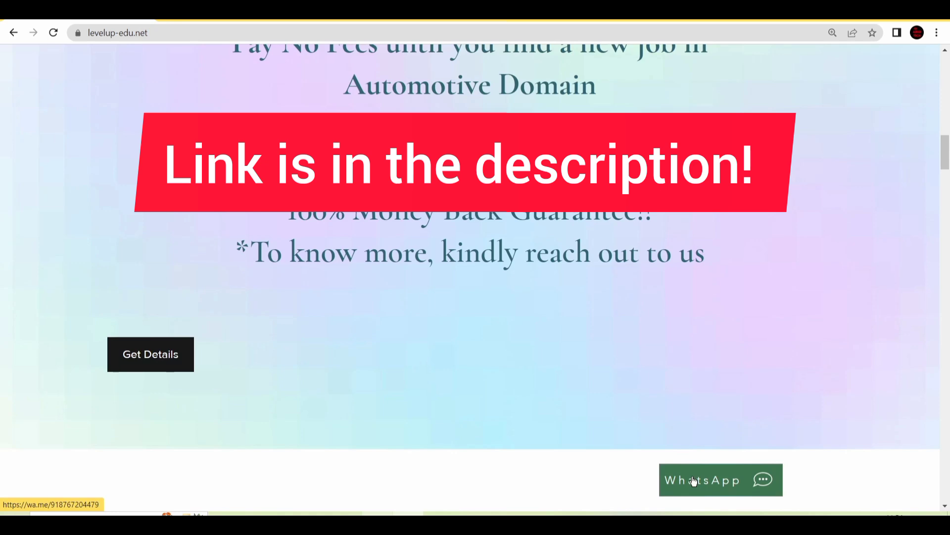
pyautogui.scroll(-3)
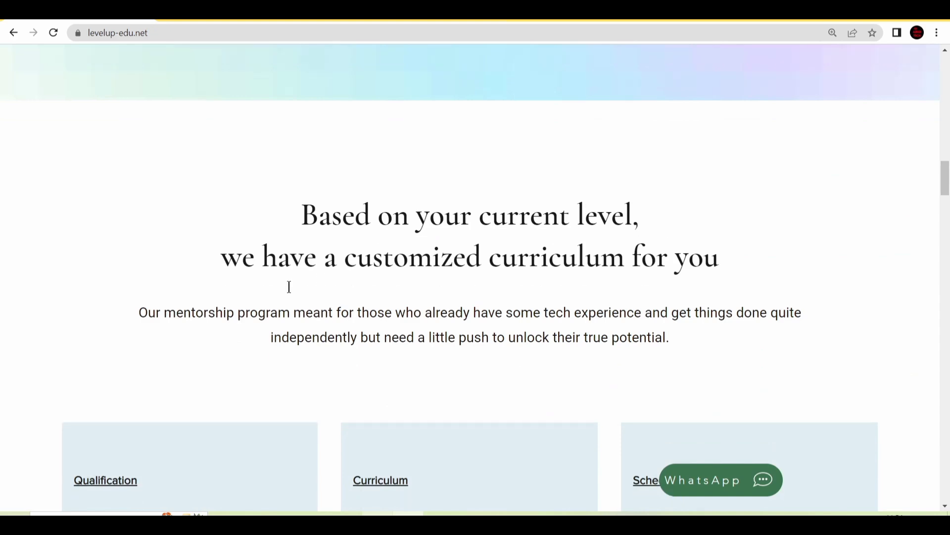
# - Scroll until the Qualification, Curriculum and Schedule cards are fully visible
pyautogui.scroll(-3)
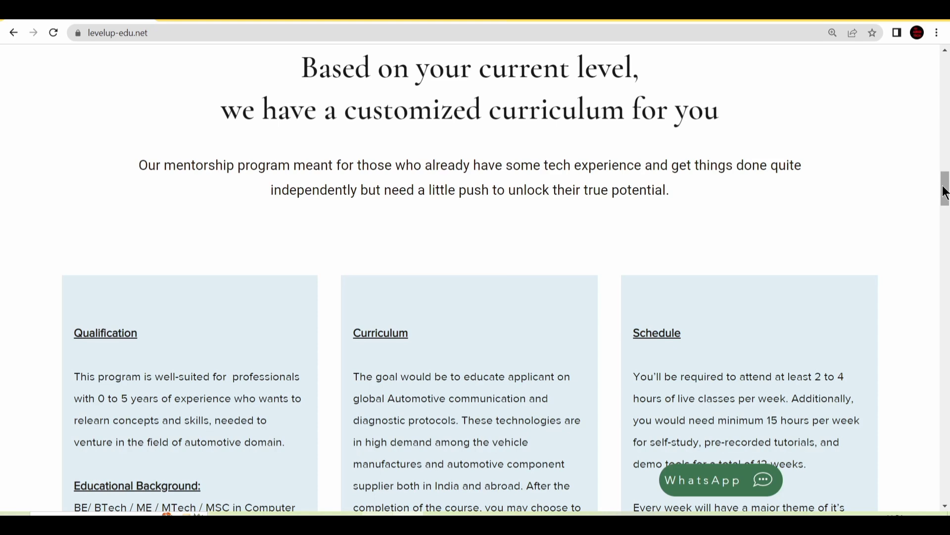
pyautogui.scroll(-3)
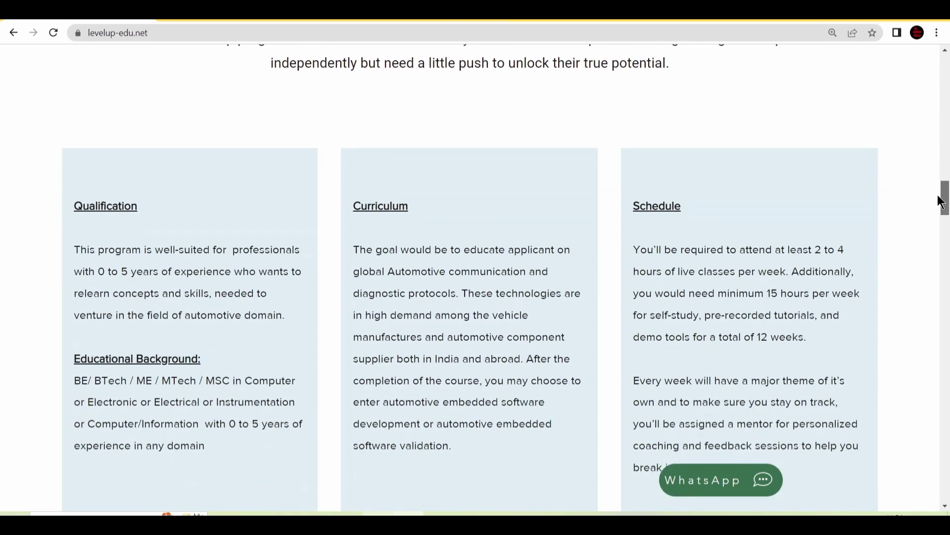
pyautogui.scroll(3)
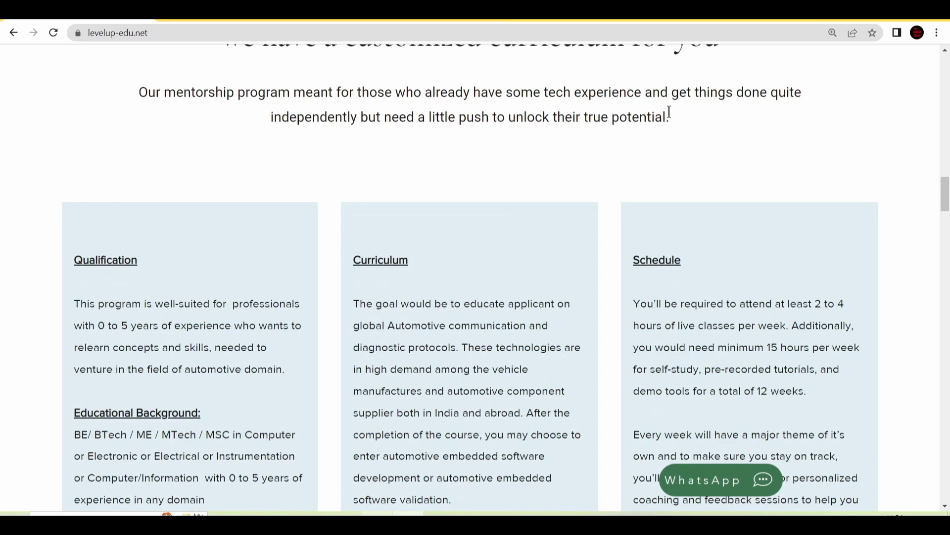
pyautogui.moveTo(353, 139)
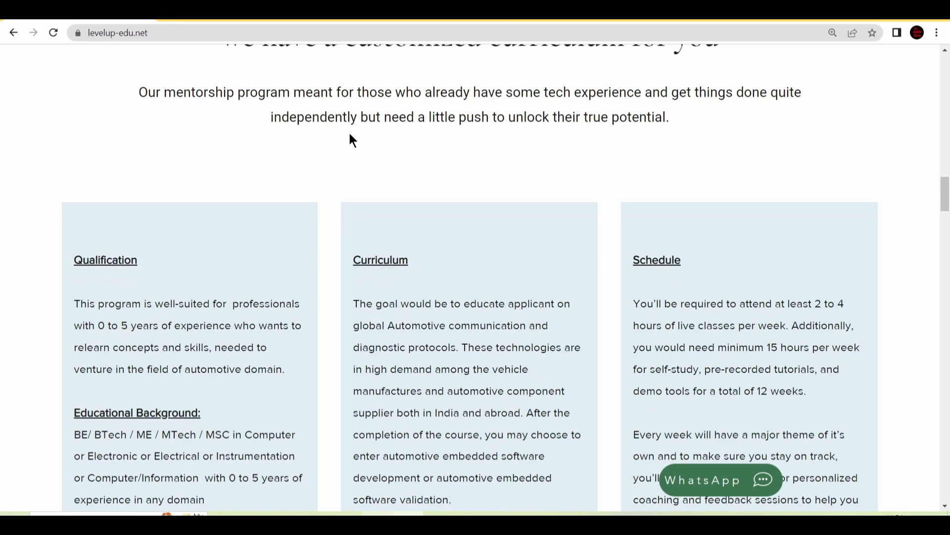
pyautogui.moveTo(766, 172)
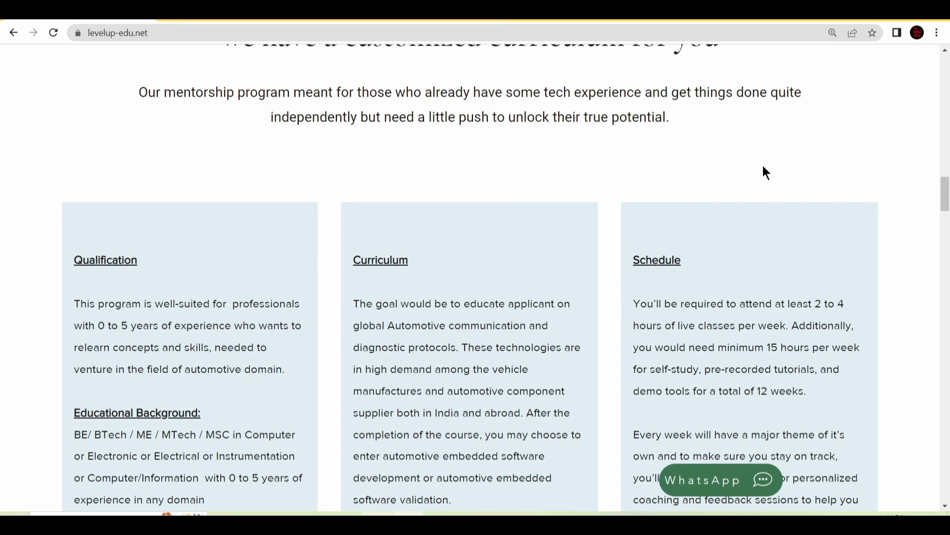
pyautogui.scroll(-3)
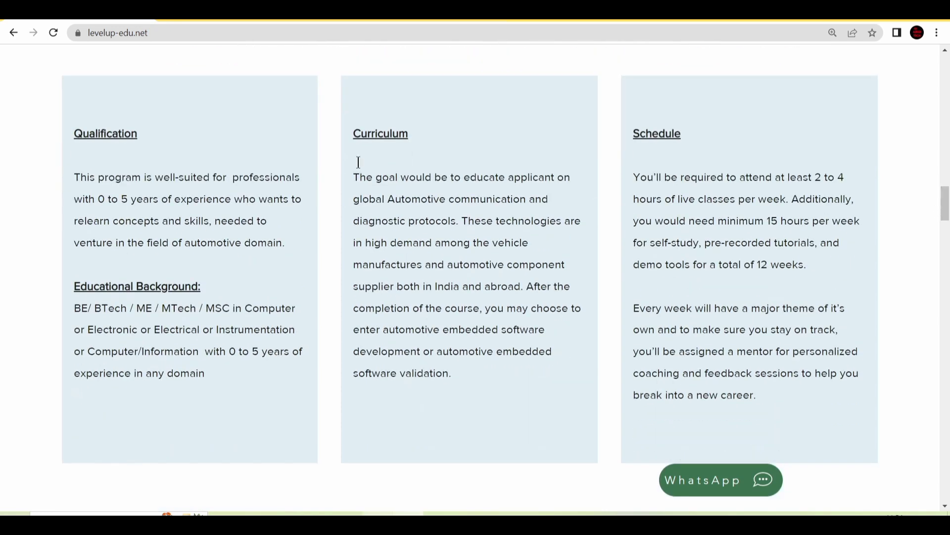
pyautogui.moveTo(60, 139)
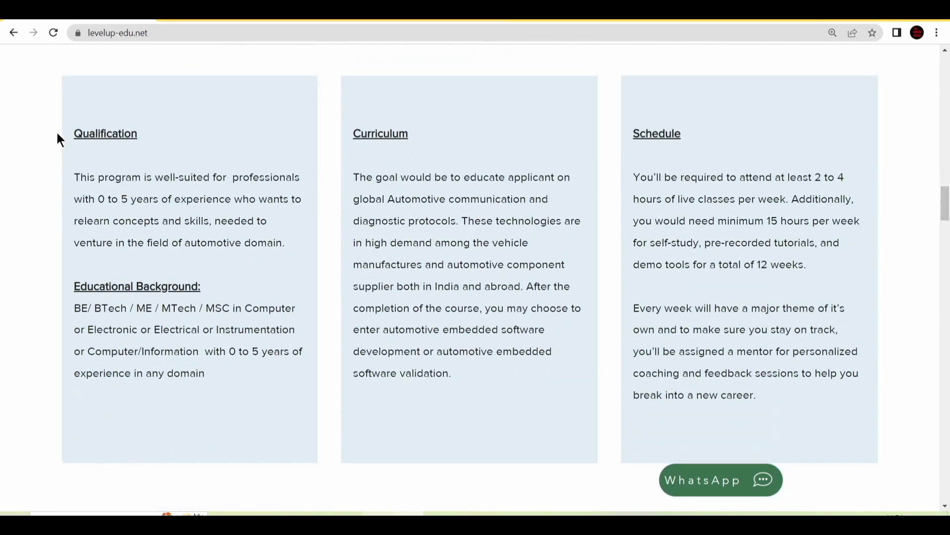
pyautogui.moveTo(408, 167)
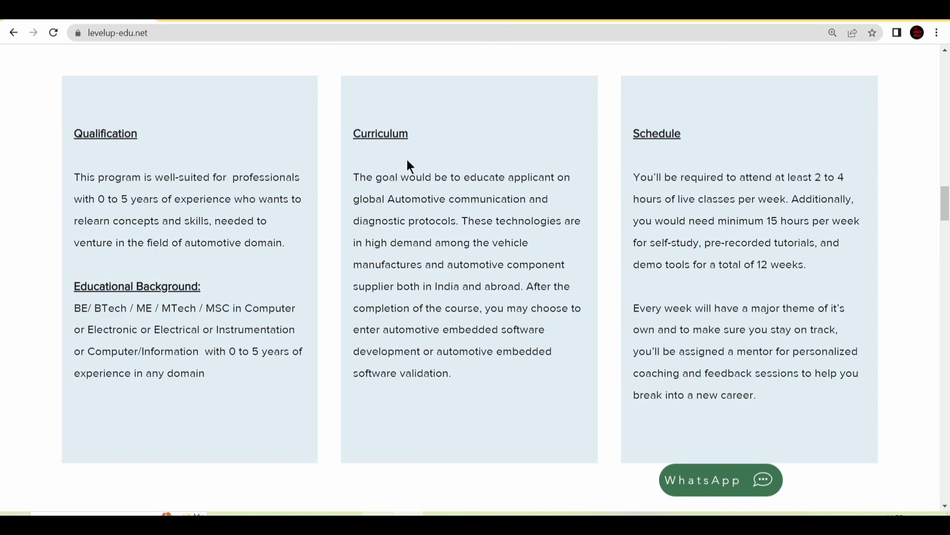
pyautogui.moveTo(112, 174)
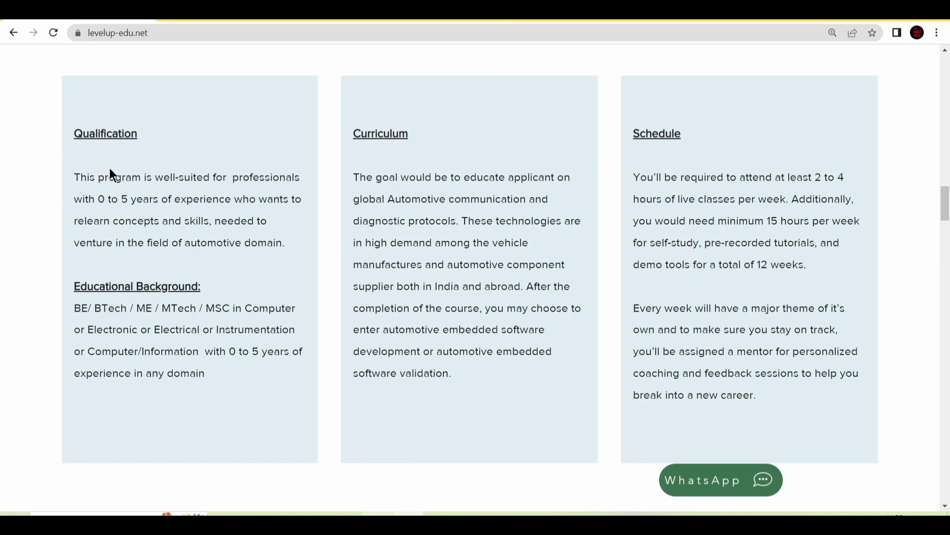
pyautogui.moveTo(109, 147)
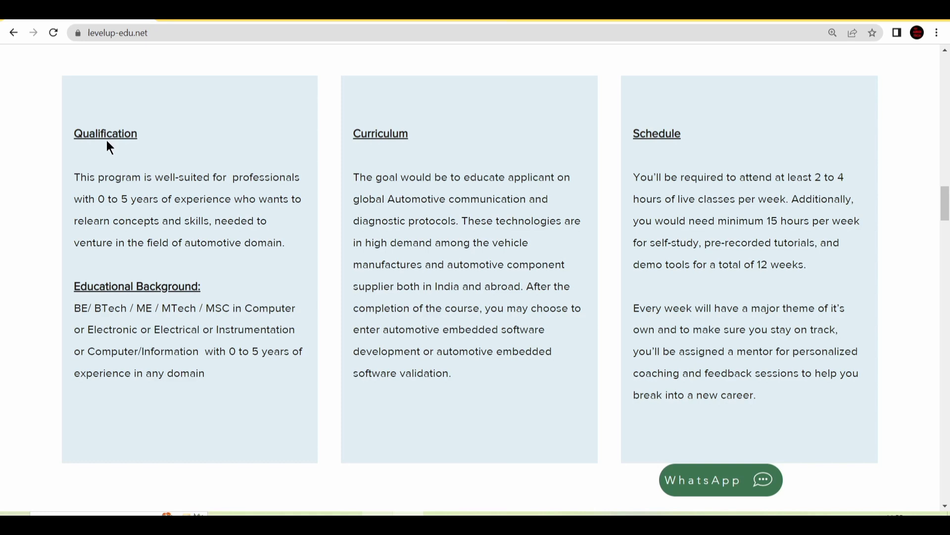
pyautogui.moveTo(50, 175)
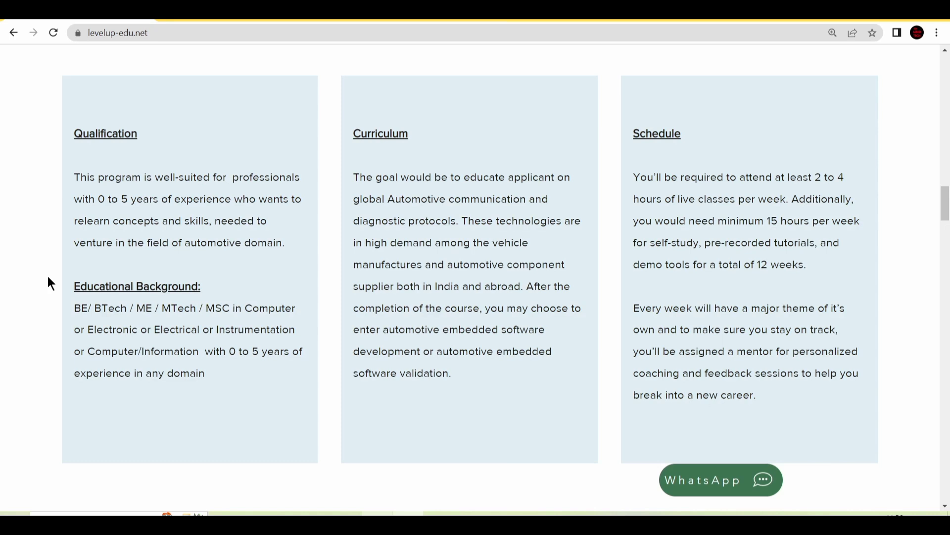
pyautogui.moveTo(104, 255)
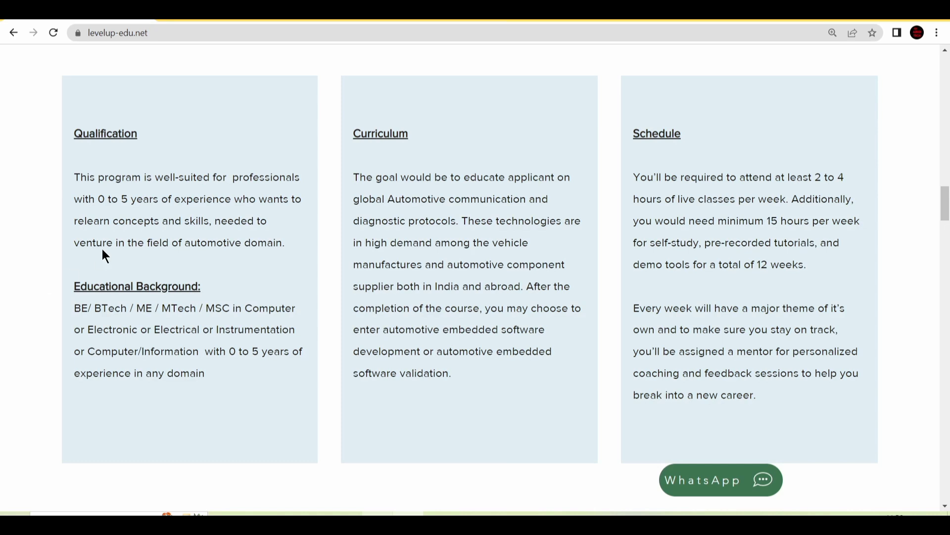
pyautogui.moveTo(607, 144)
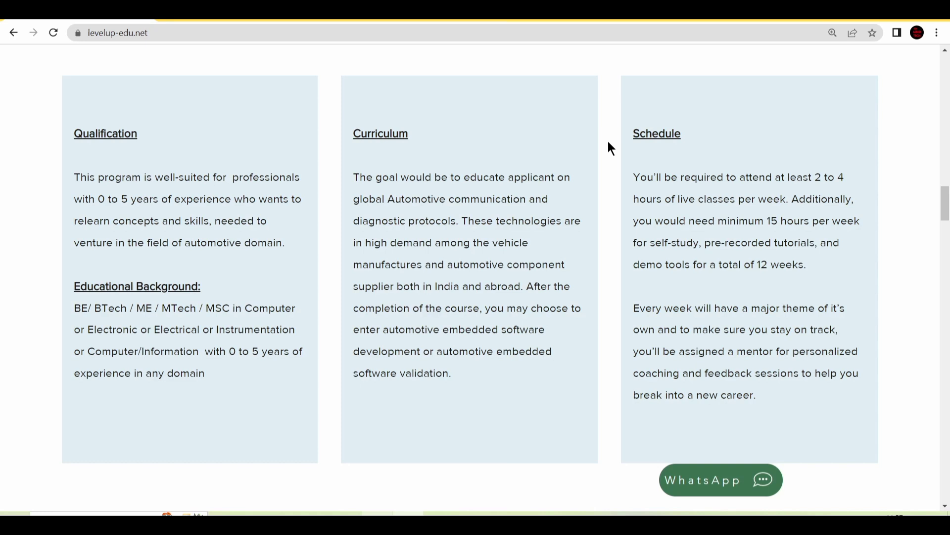
# - Scroll past the alumni companies graphic to the Success Testimonial section with three testimonials
pyautogui.scroll(-3)
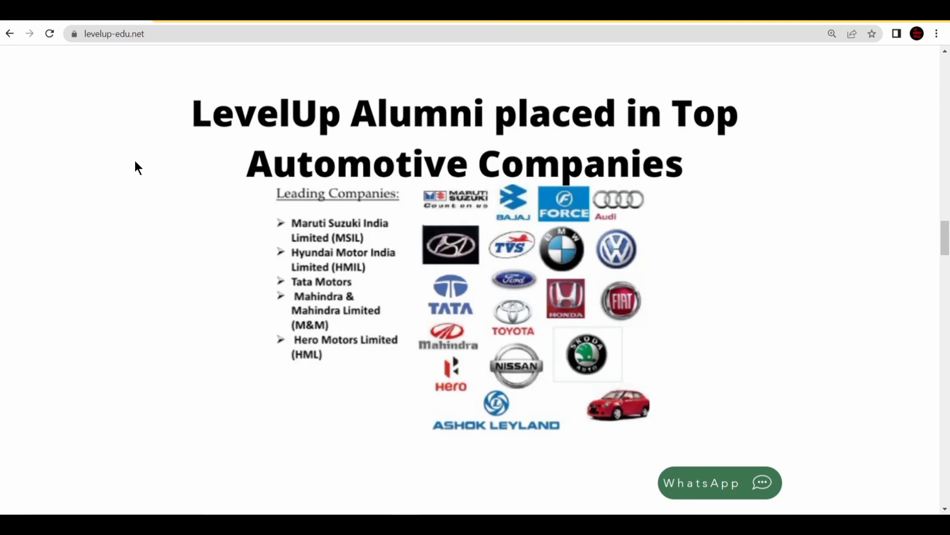
pyautogui.scroll(-3)
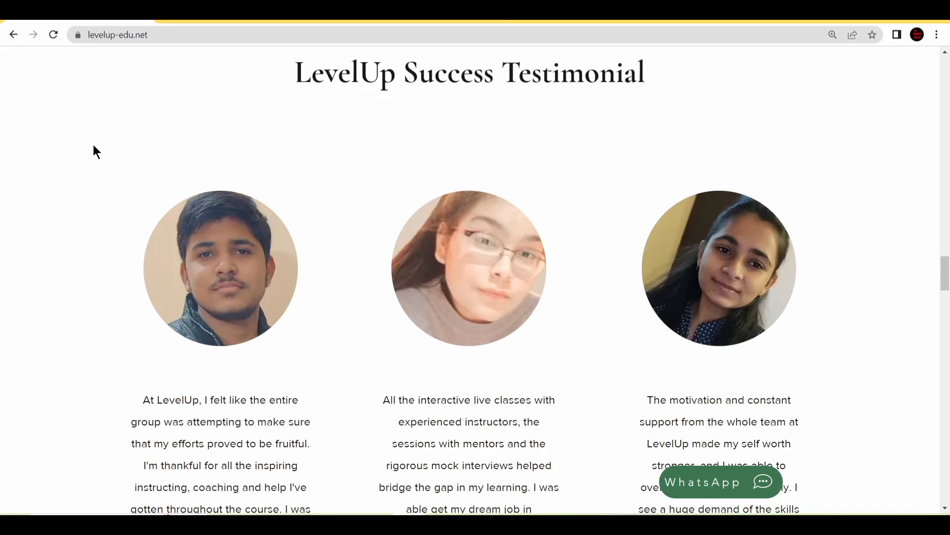
pyautogui.moveTo(943, 272)
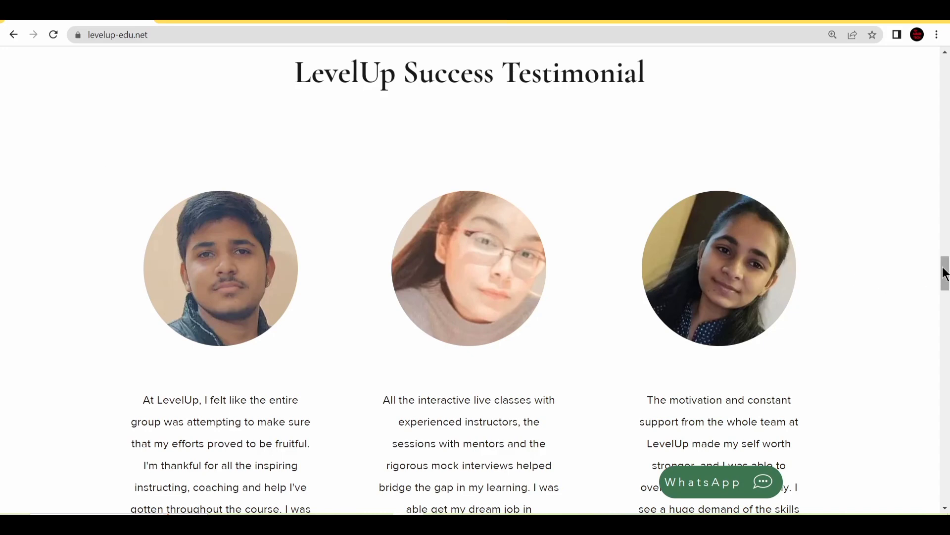
pyautogui.scroll(-3)
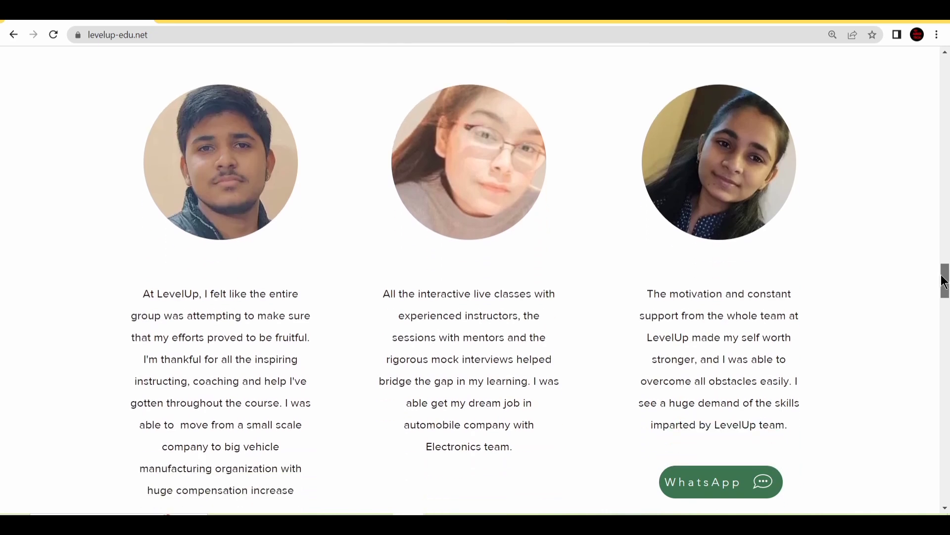
pyautogui.scroll(-3)
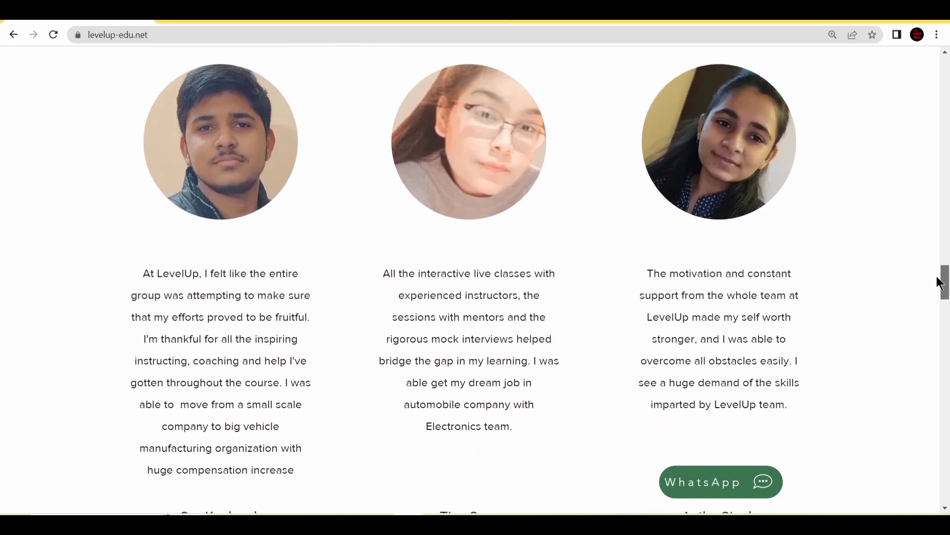
pyautogui.scroll(-3)
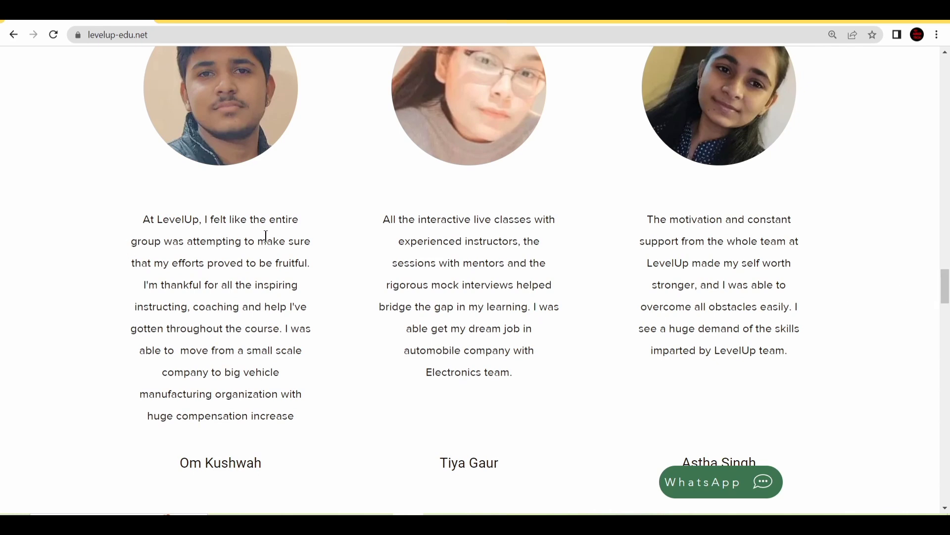
pyautogui.moveTo(269, 256)
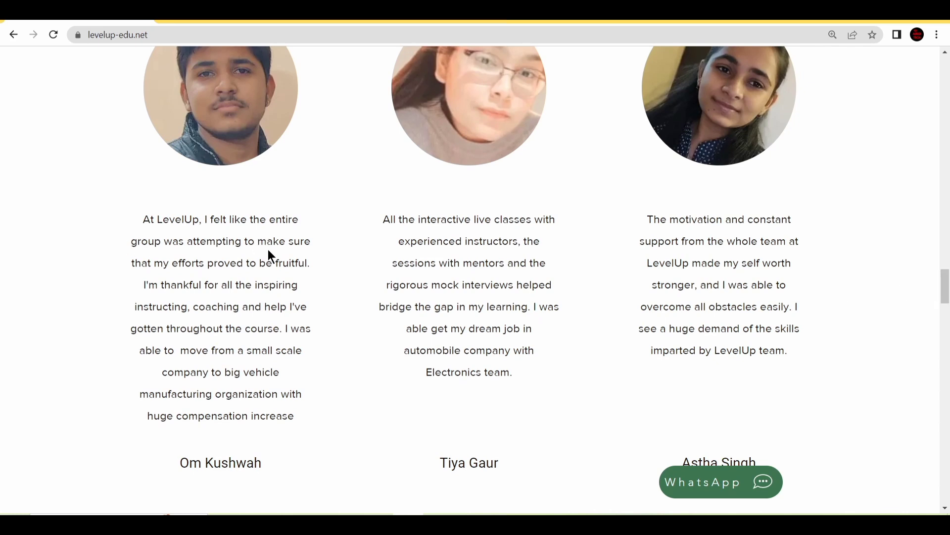
pyautogui.moveTo(296, 265)
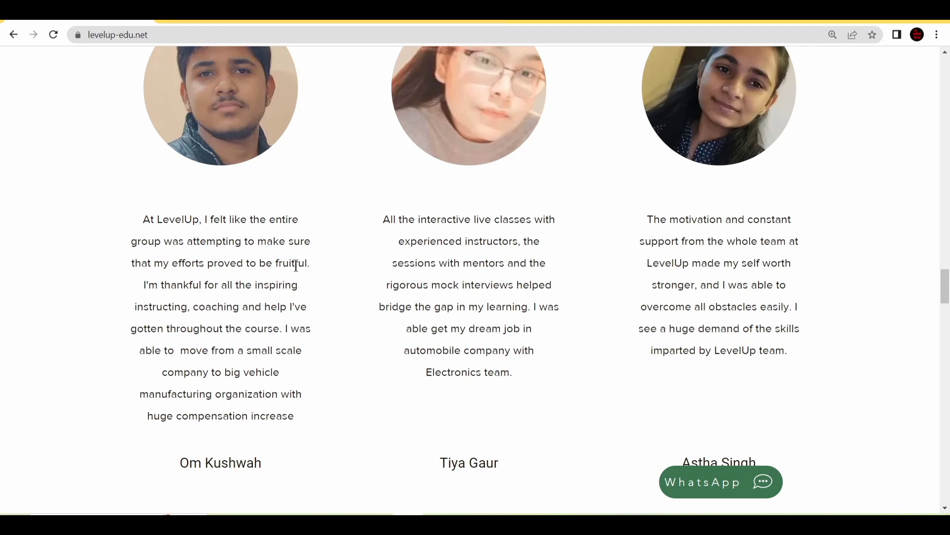
pyautogui.moveTo(228, 306)
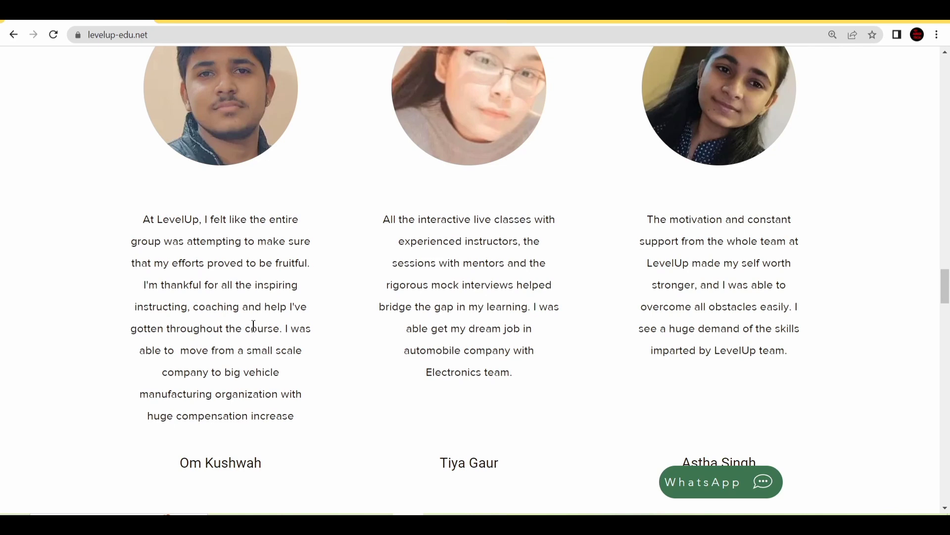
pyautogui.moveTo(254, 347)
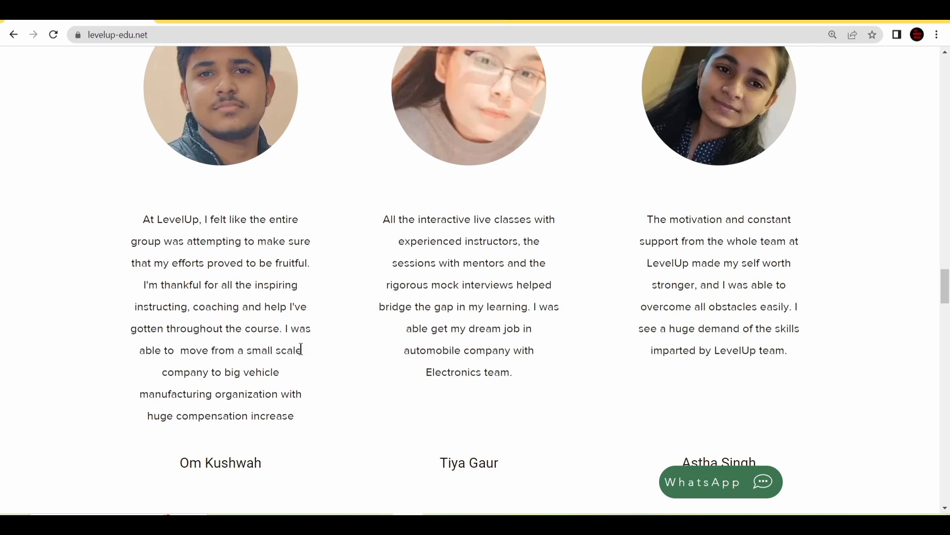
pyautogui.moveTo(285, 377)
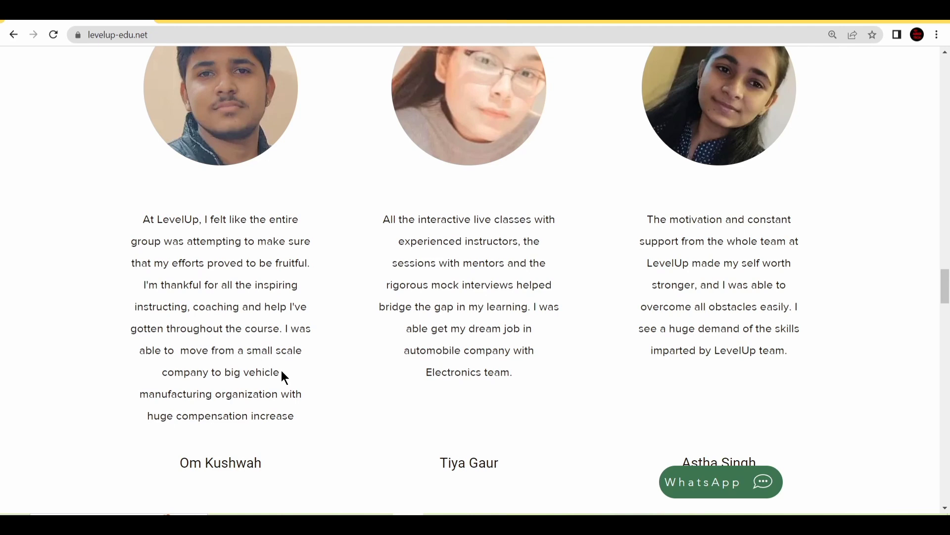
pyautogui.moveTo(302, 416)
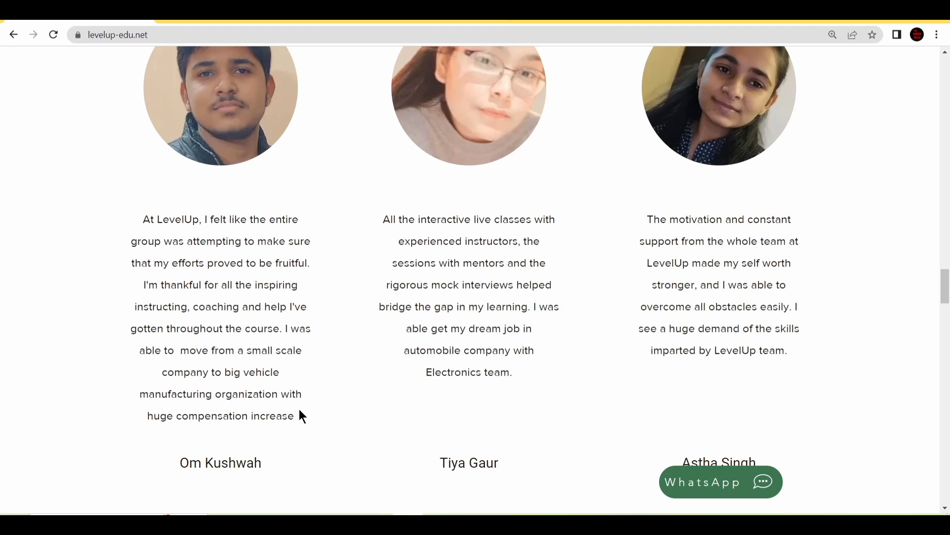
pyautogui.moveTo(303, 425)
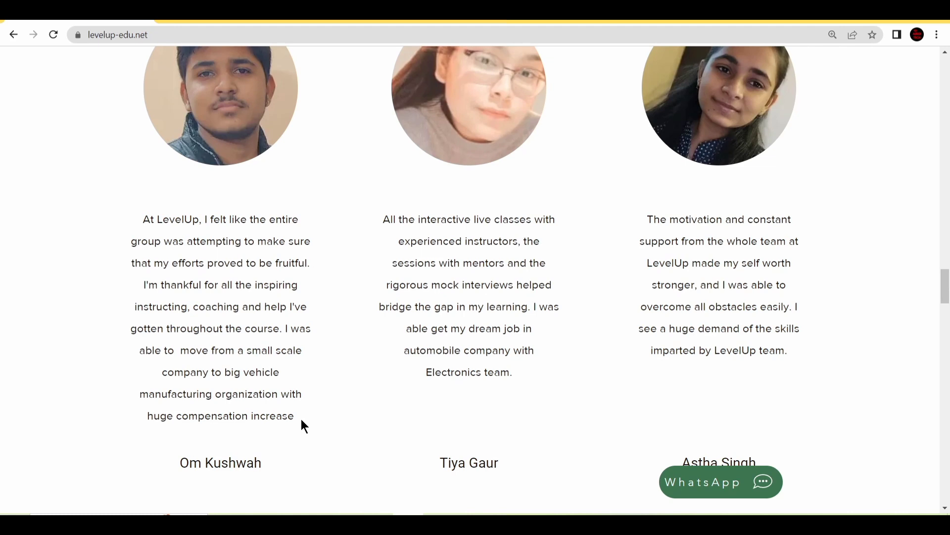
pyautogui.moveTo(443, 407)
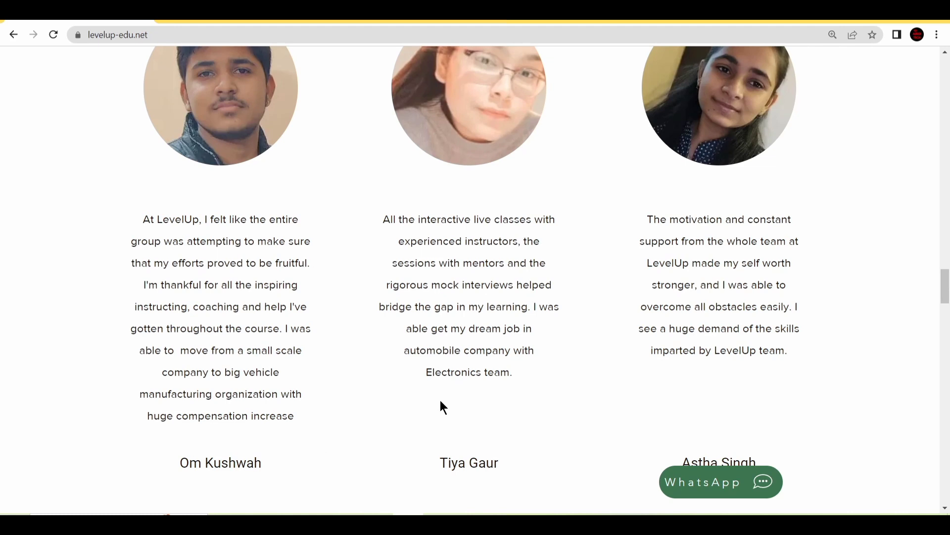
pyautogui.moveTo(508, 406)
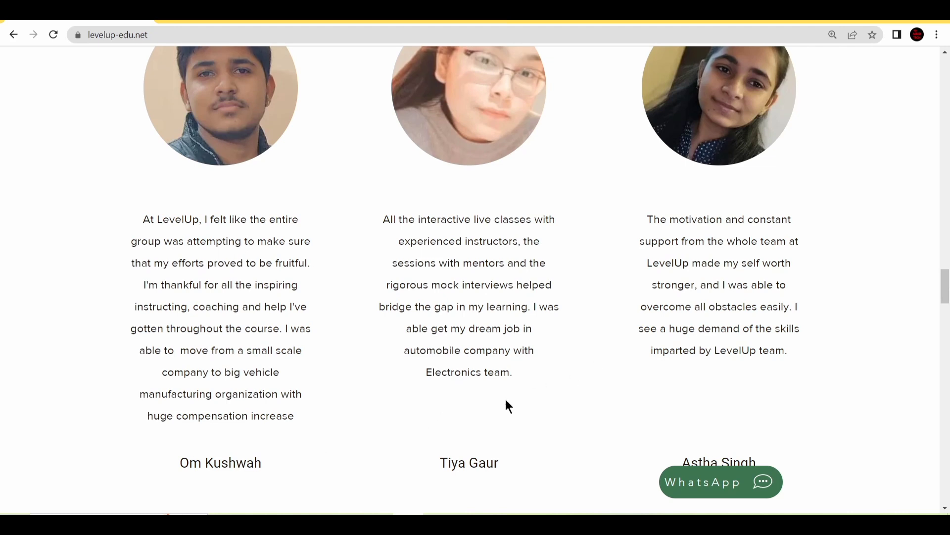
pyautogui.moveTo(654, 236)
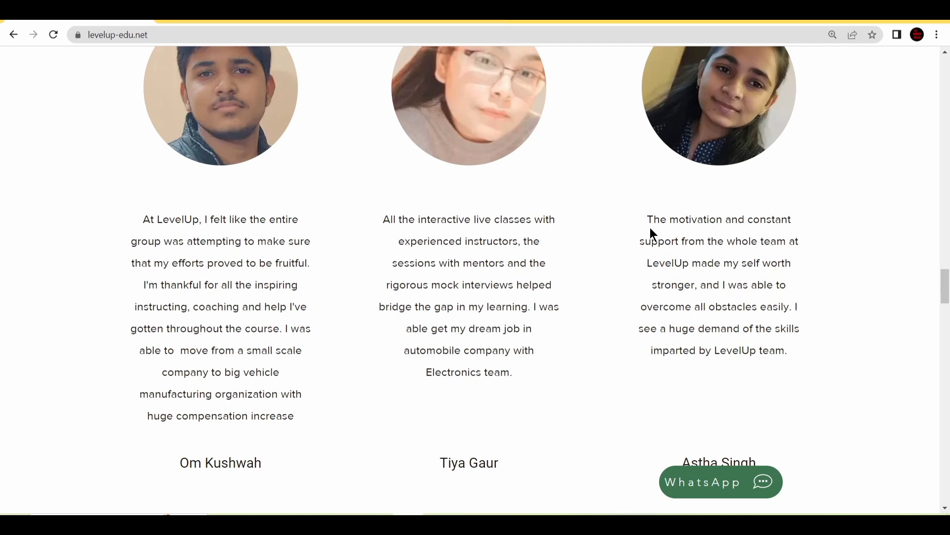
pyautogui.moveTo(776, 259)
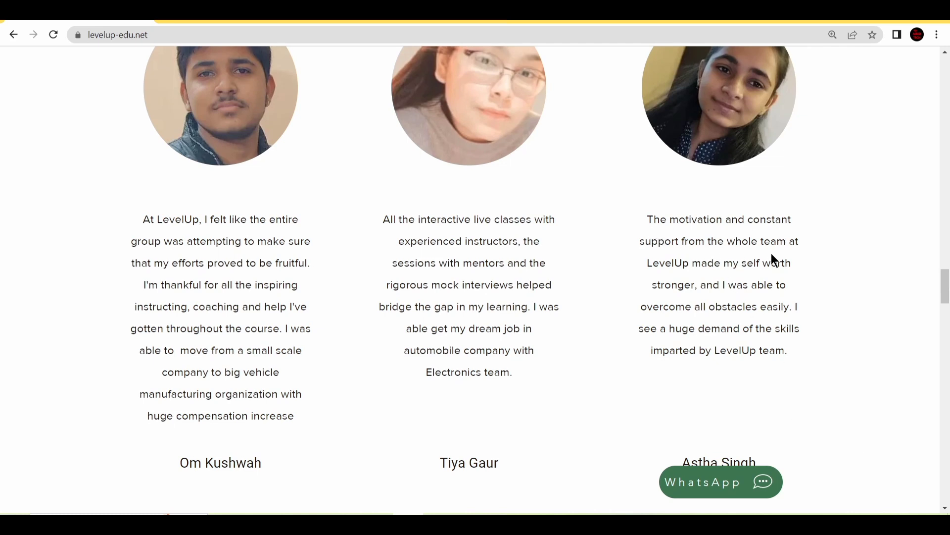
pyautogui.moveTo(720, 280)
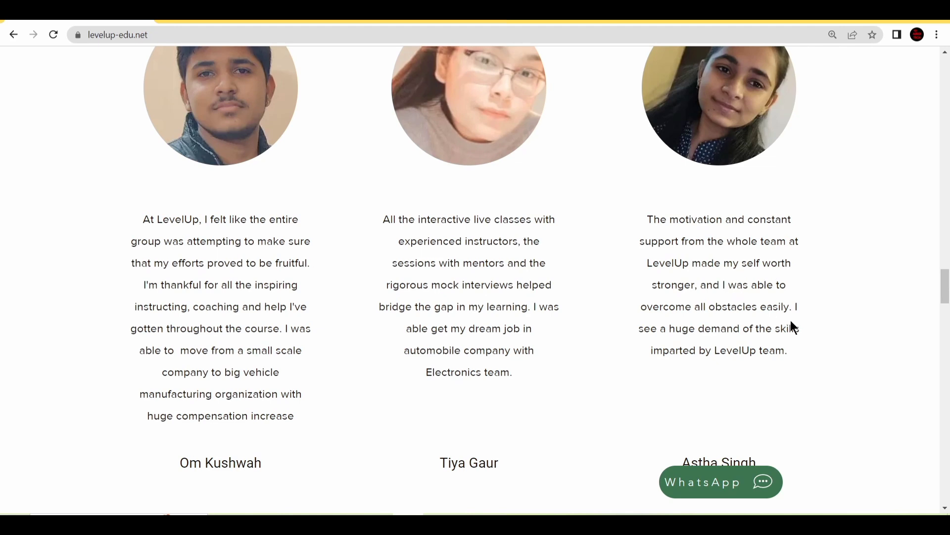
pyautogui.moveTo(800, 352)
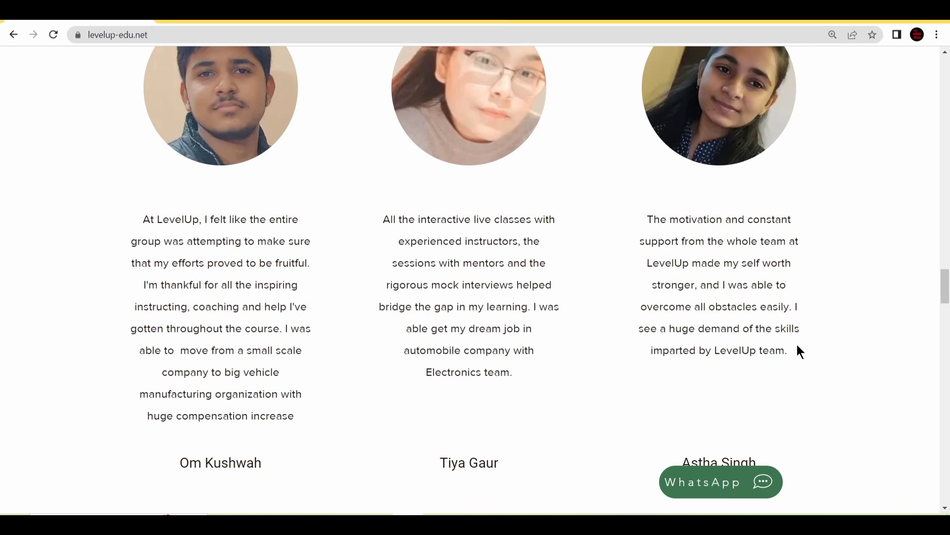
pyautogui.moveTo(887, 342)
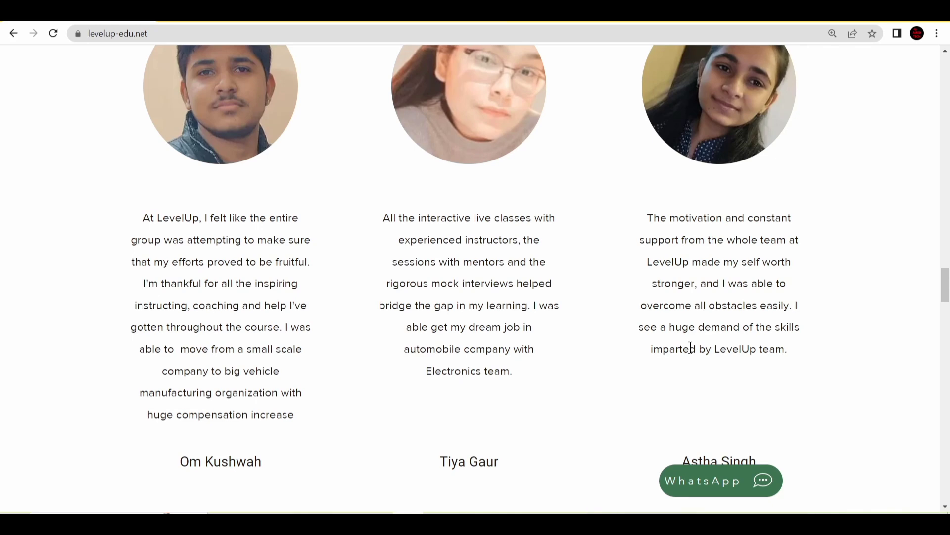
pyautogui.moveTo(617, 353)
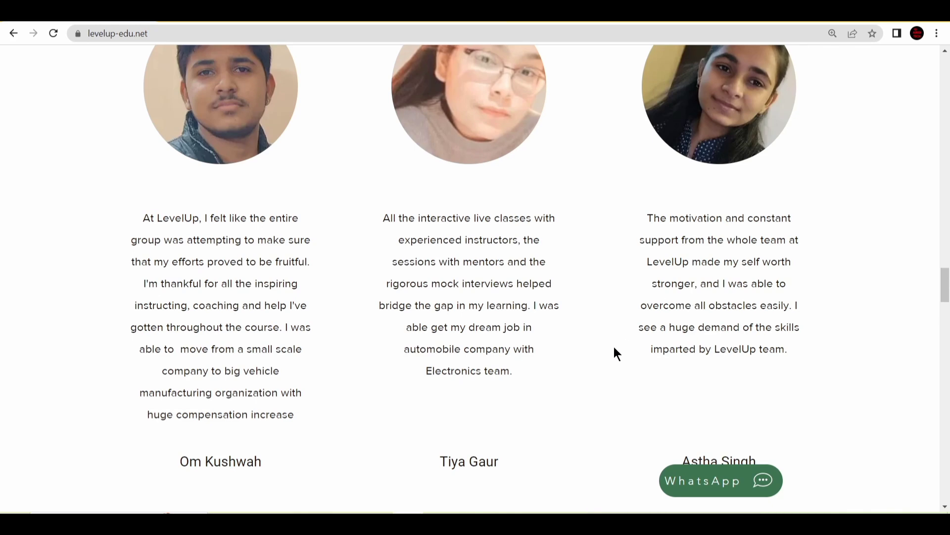
pyautogui.moveTo(720, 480)
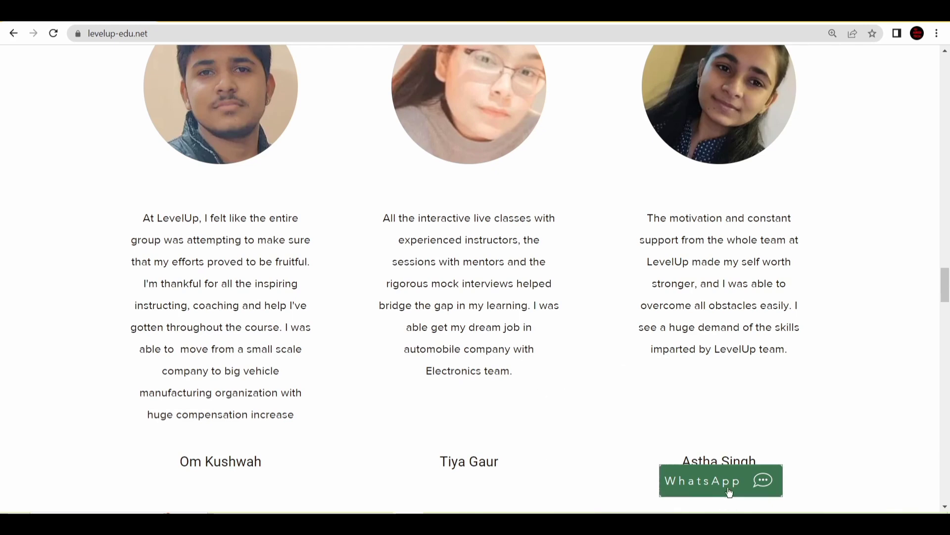
pyautogui.moveTo(720, 480)
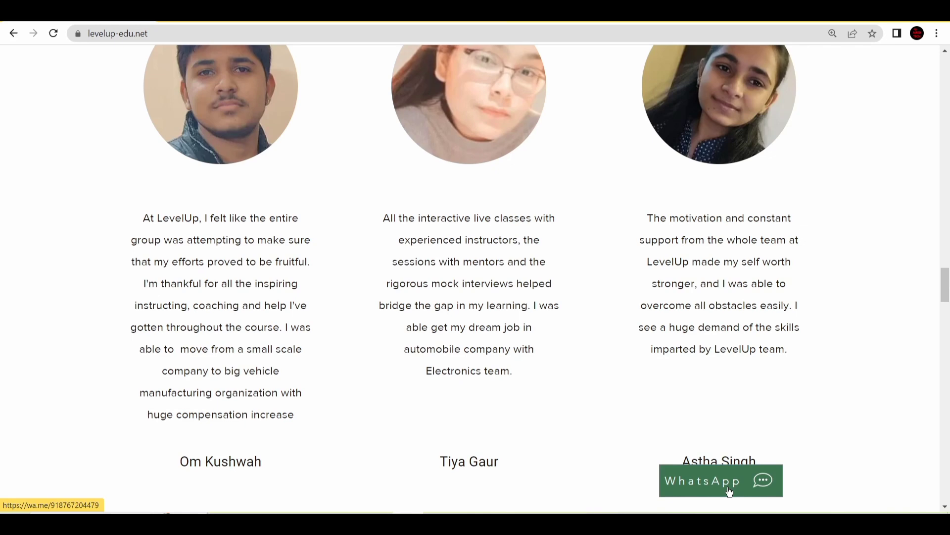
# - Scroll past the FAQ banner to 'Who is LevelUp for?' and the upfront-fee answer
pyautogui.scroll(-3)
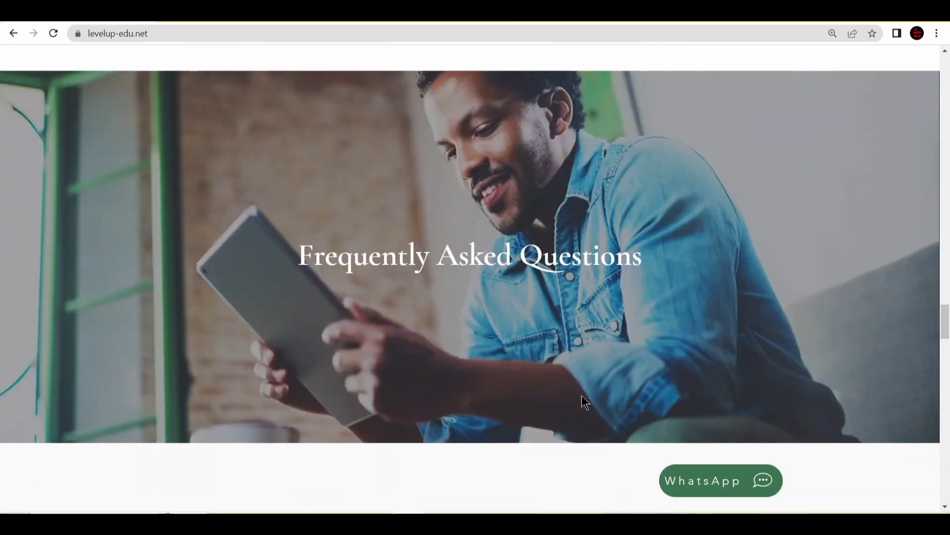
pyautogui.scroll(-3)
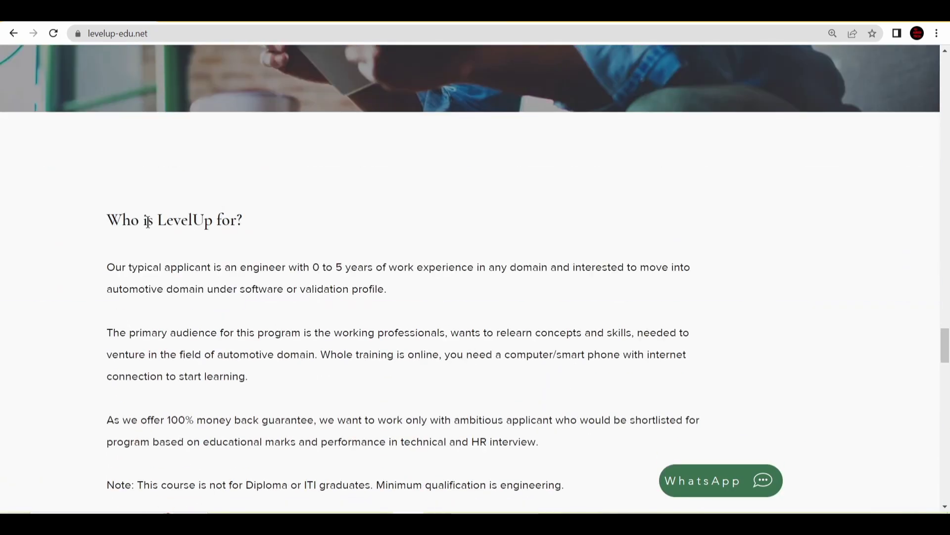
pyautogui.moveTo(218, 249)
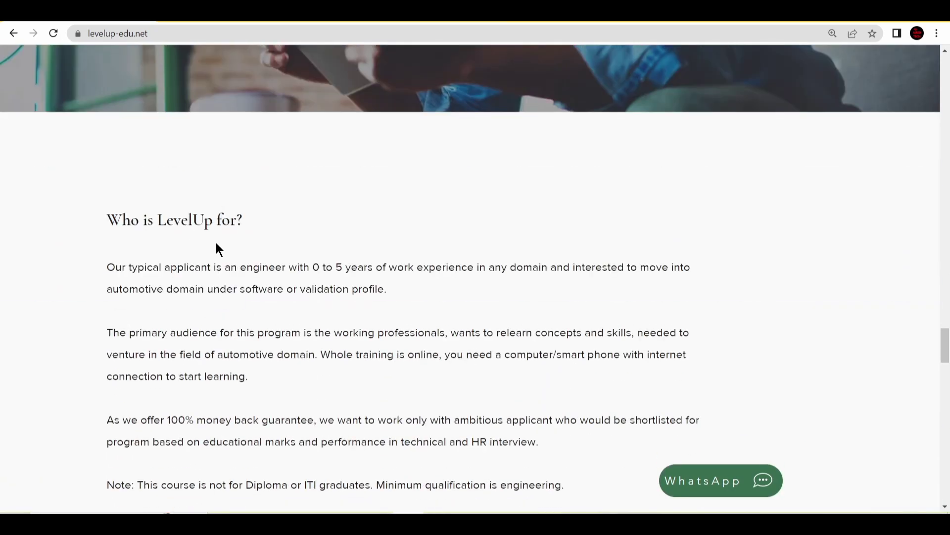
pyautogui.scroll(-3)
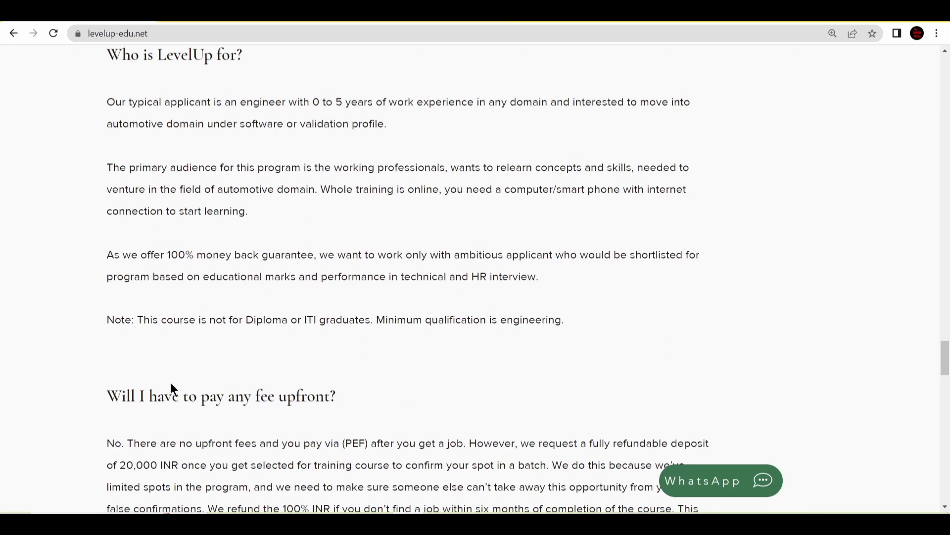
pyautogui.scroll(-3)
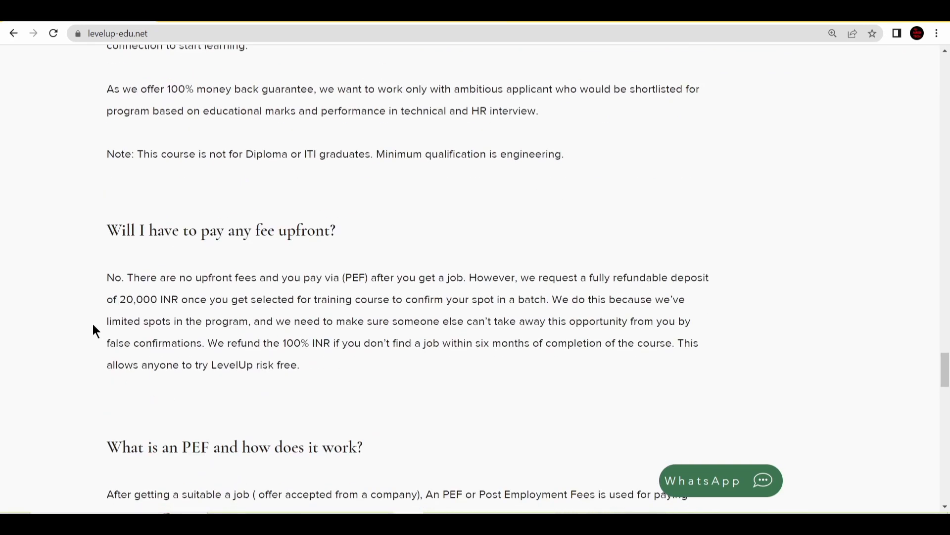
pyautogui.moveTo(133, 293)
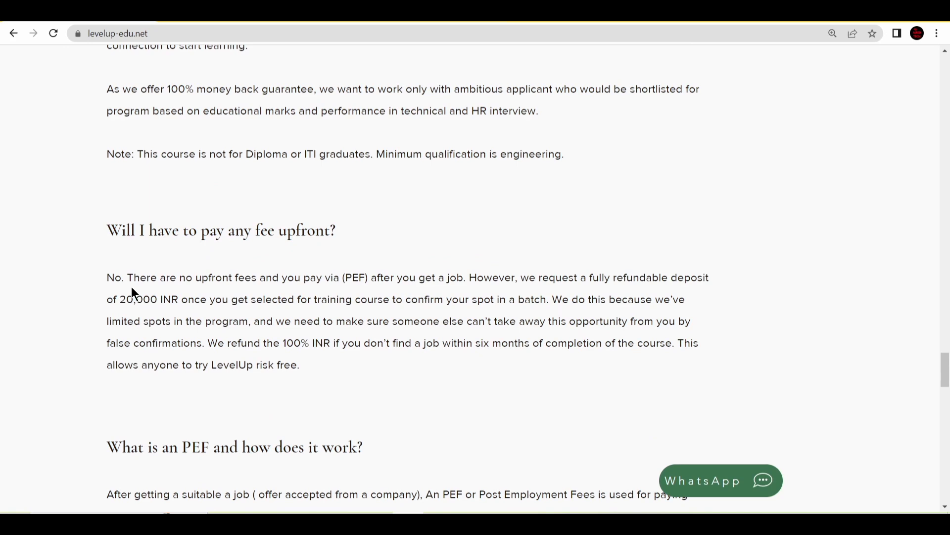
pyautogui.moveTo(340, 291)
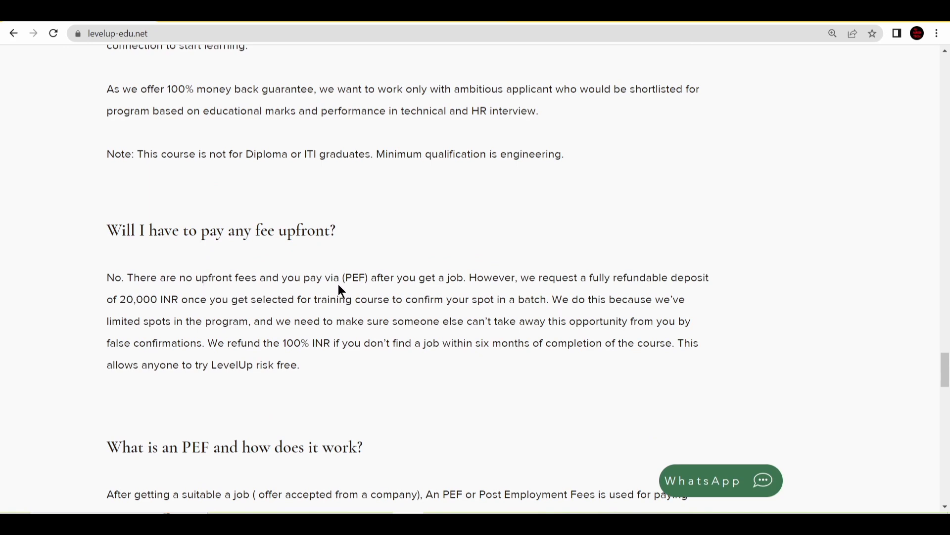
pyautogui.moveTo(463, 293)
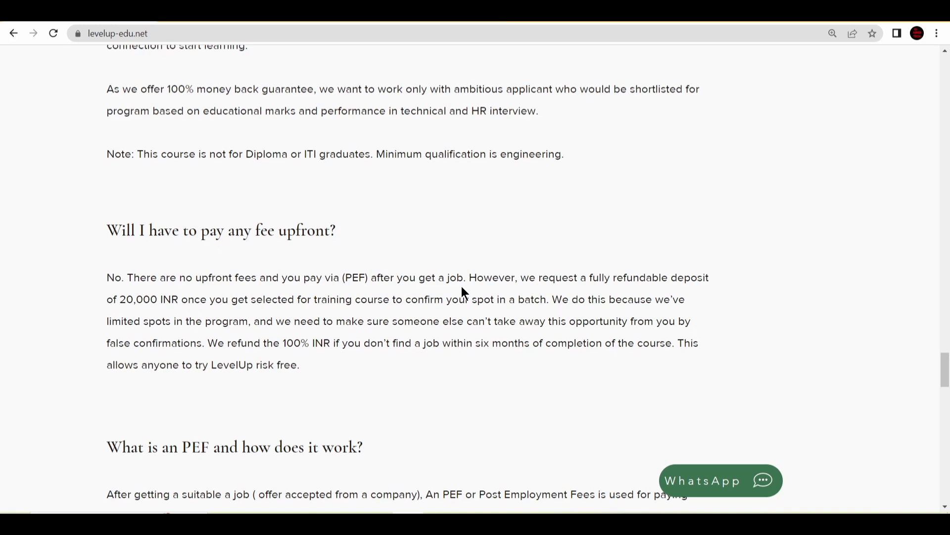
pyautogui.moveTo(139, 318)
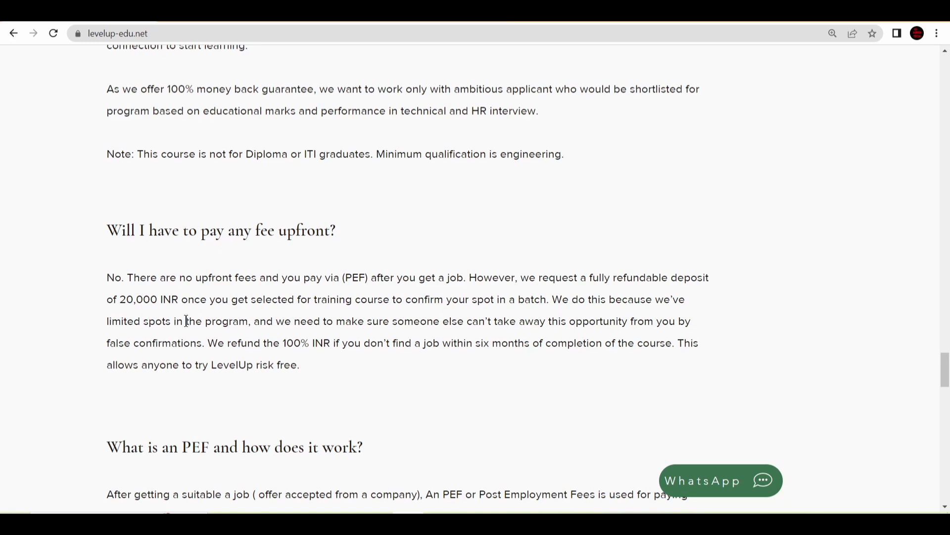
pyautogui.moveTo(372, 312)
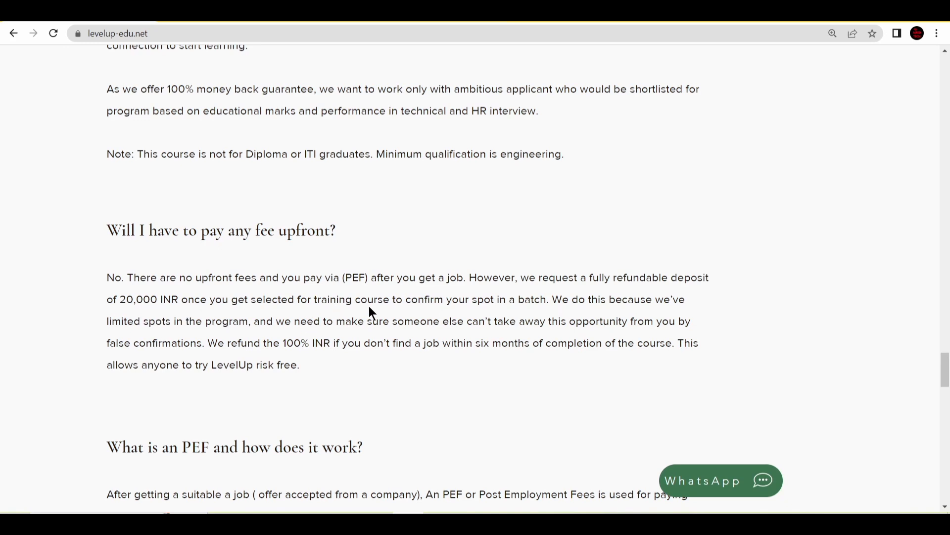
pyautogui.moveTo(291, 326)
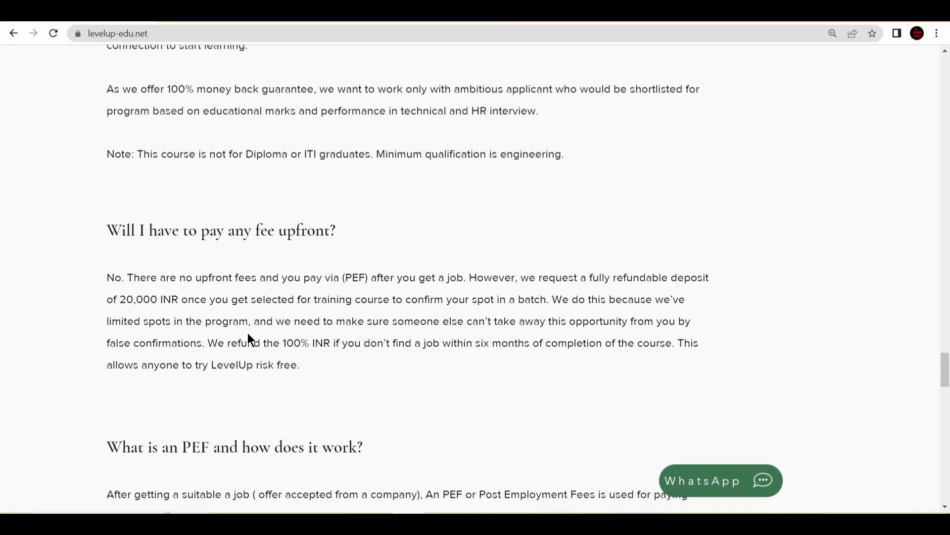
pyautogui.moveTo(431, 339)
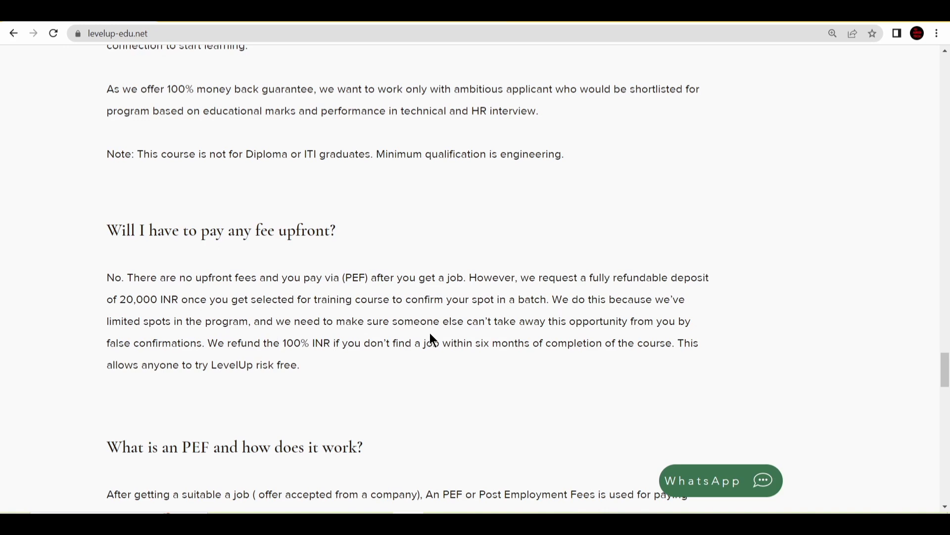
pyautogui.moveTo(425, 375)
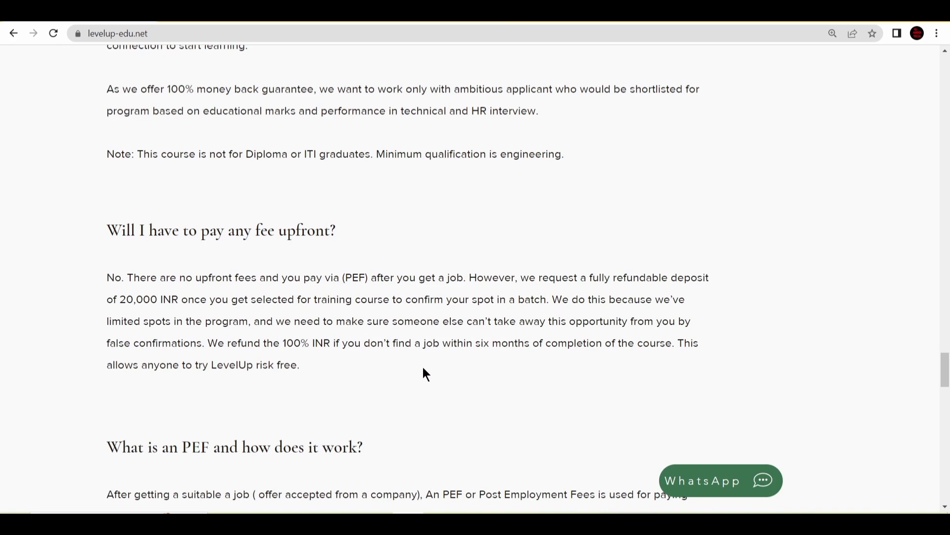
pyautogui.moveTo(177, 319)
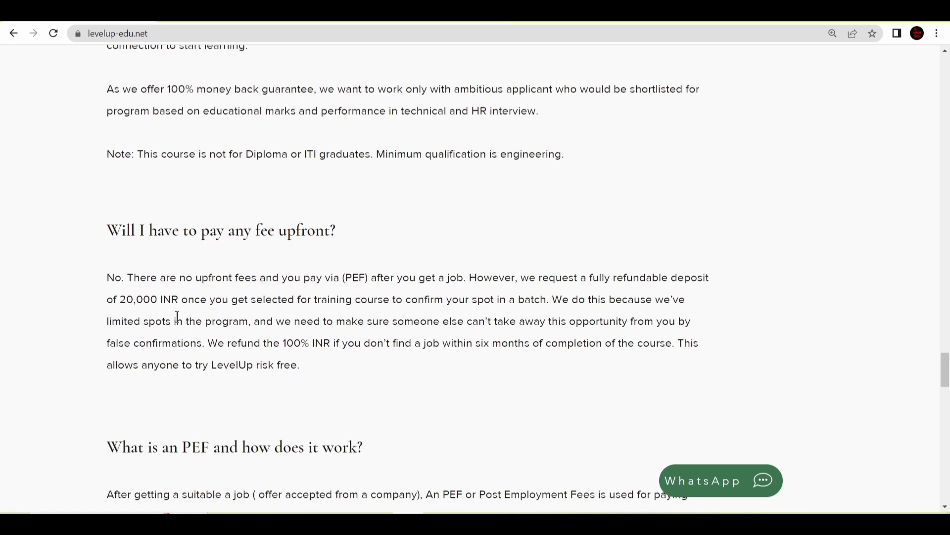
pyautogui.moveTo(320, 361)
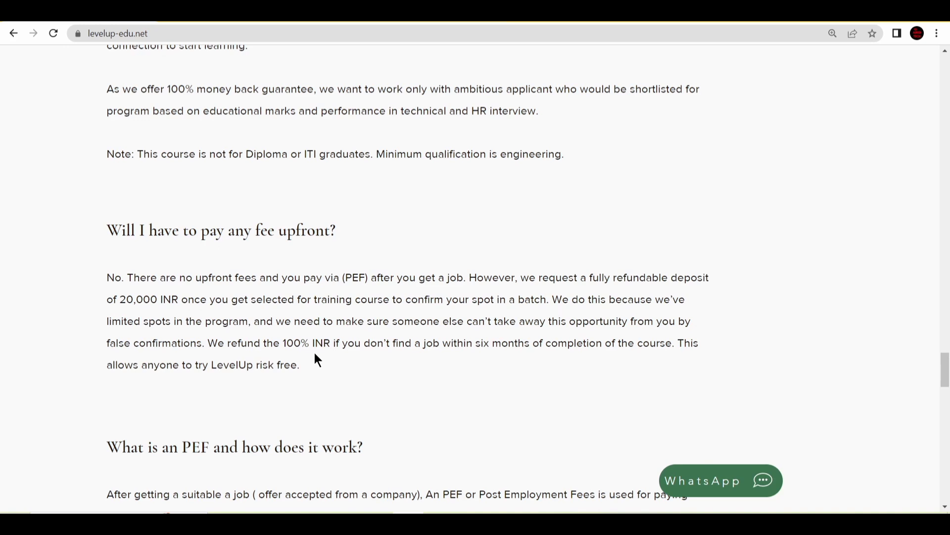
pyautogui.moveTo(311, 387)
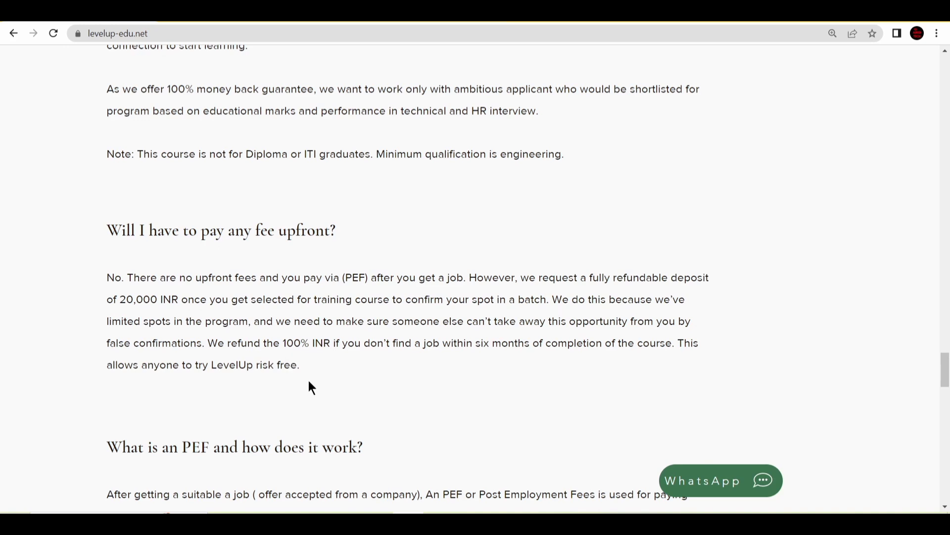
pyautogui.moveTo(497, 371)
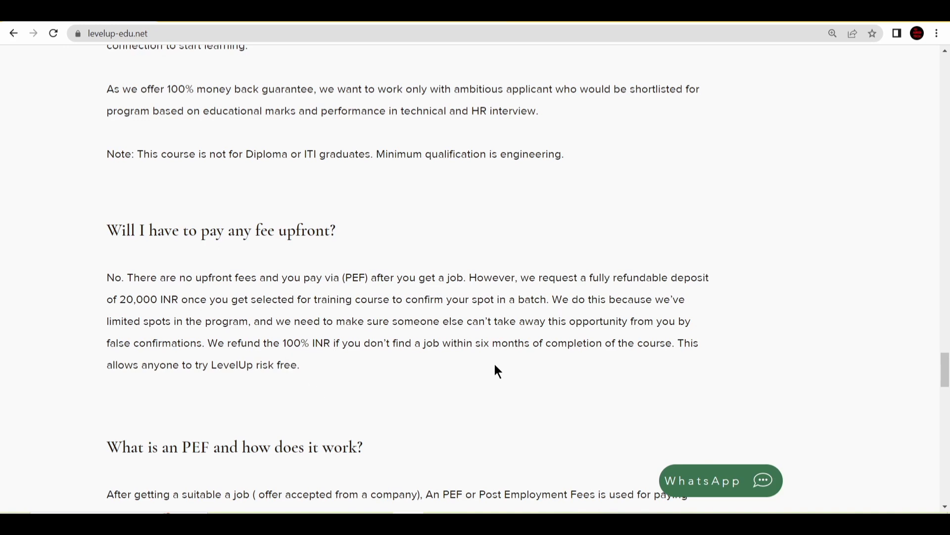
pyautogui.moveTo(688, 358)
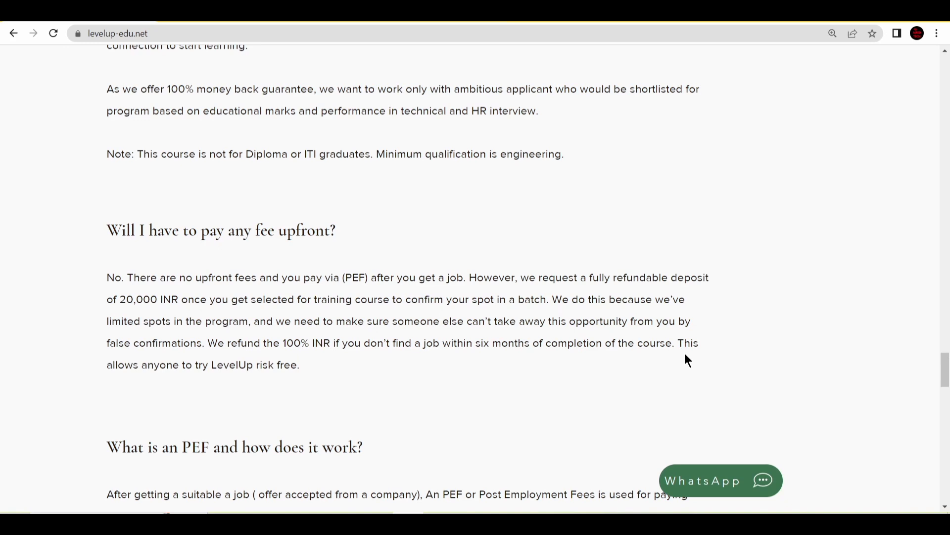
pyautogui.moveTo(212, 394)
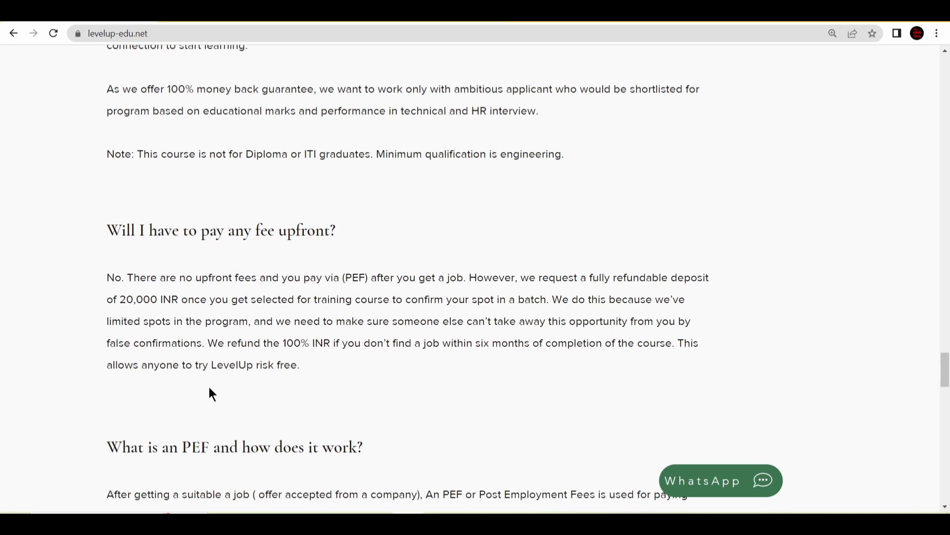
pyautogui.moveTo(225, 394)
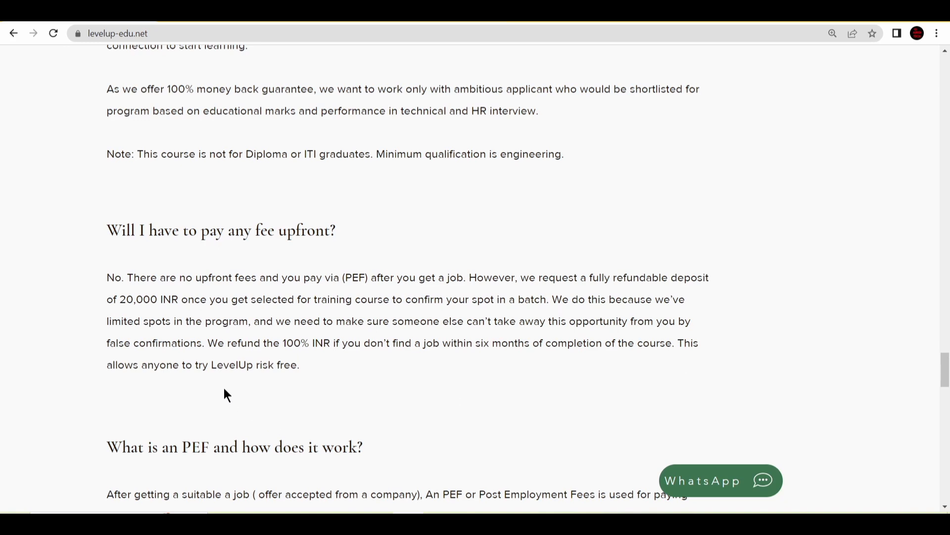
pyautogui.moveTo(234, 337)
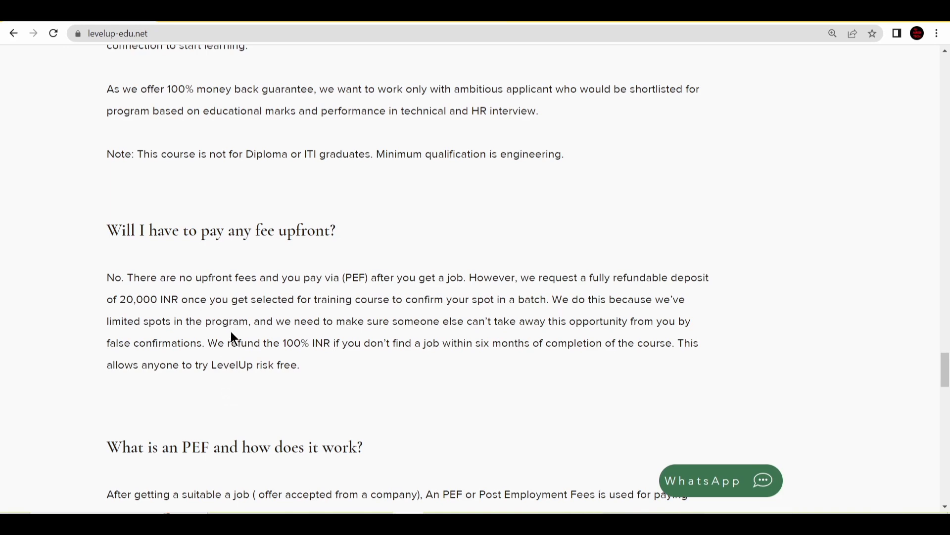
# - Scroll to the 'What is an PEF and how does it work?' answer
pyautogui.scroll(-3)
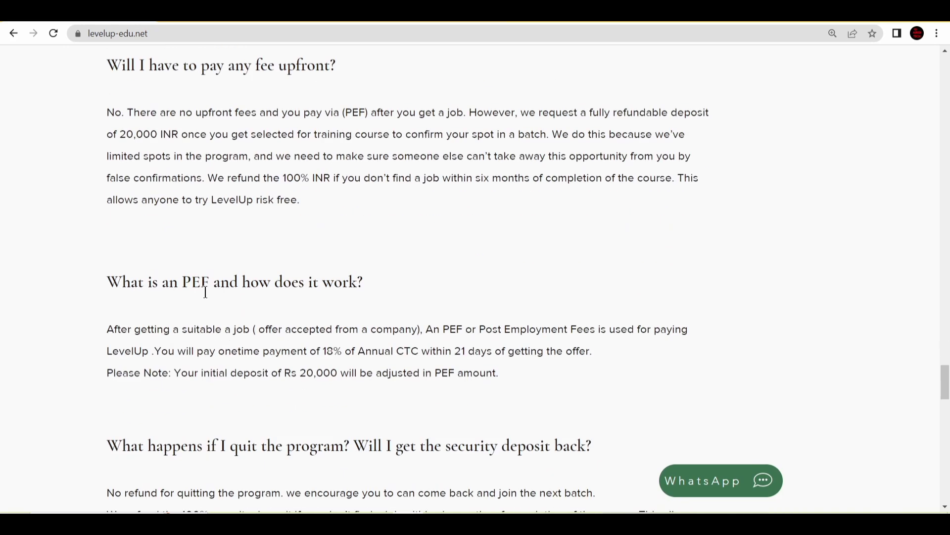
pyautogui.moveTo(106, 336)
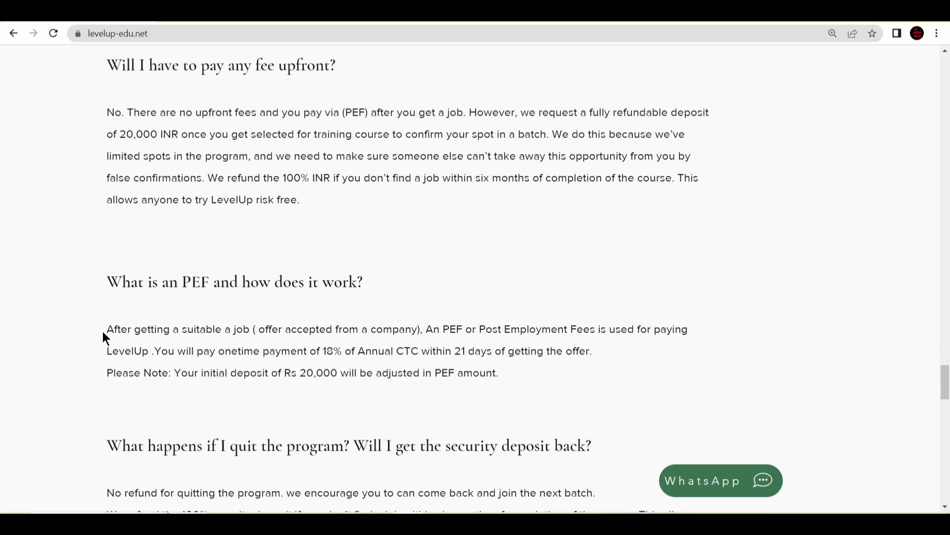
pyautogui.moveTo(330, 343)
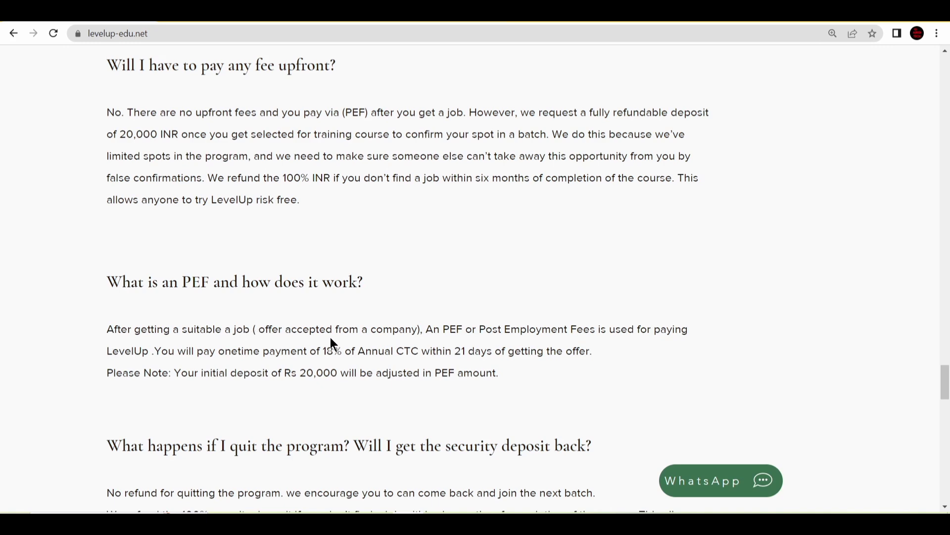
pyautogui.moveTo(463, 346)
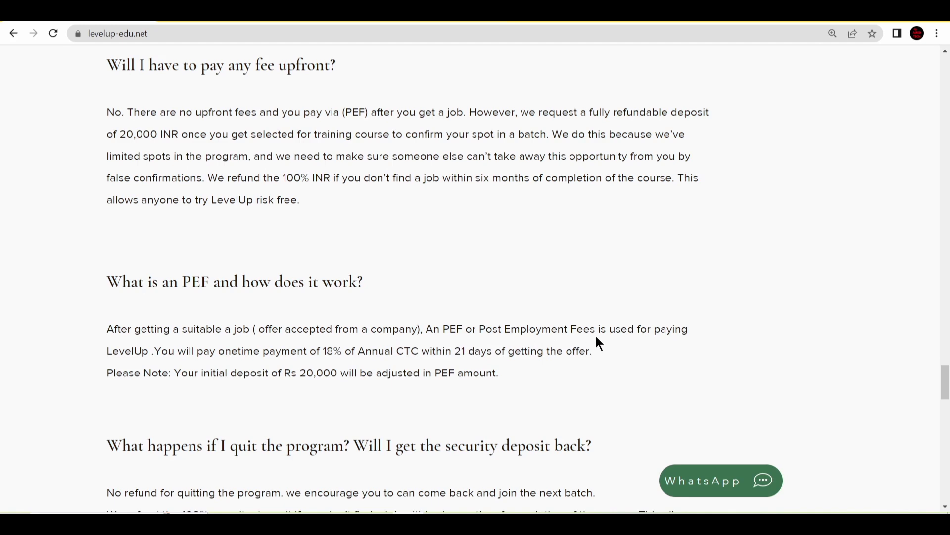
pyautogui.moveTo(659, 351)
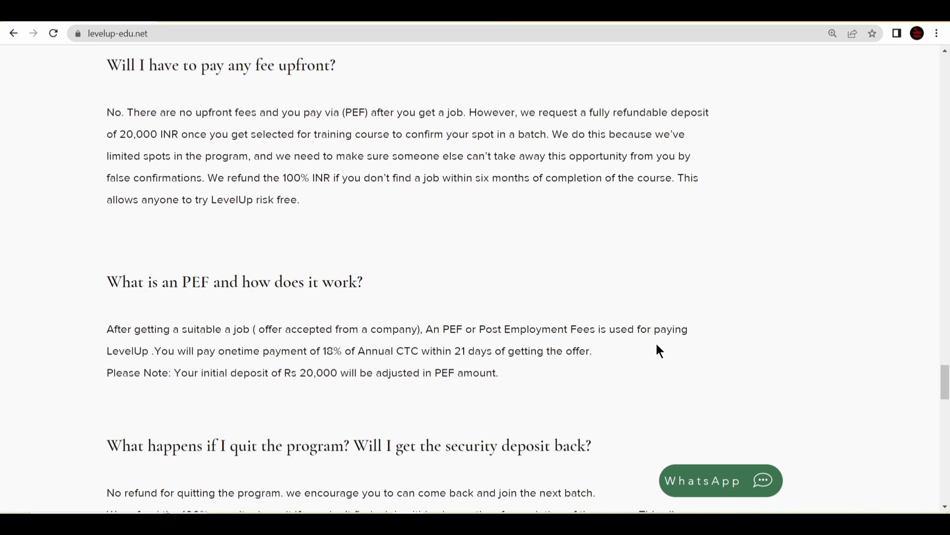
pyautogui.moveTo(184, 401)
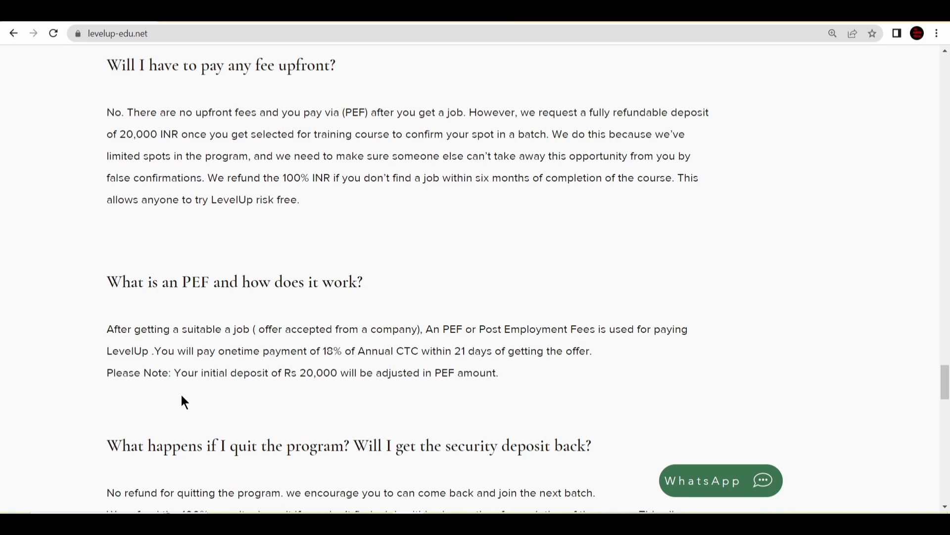
pyautogui.moveTo(151, 149)
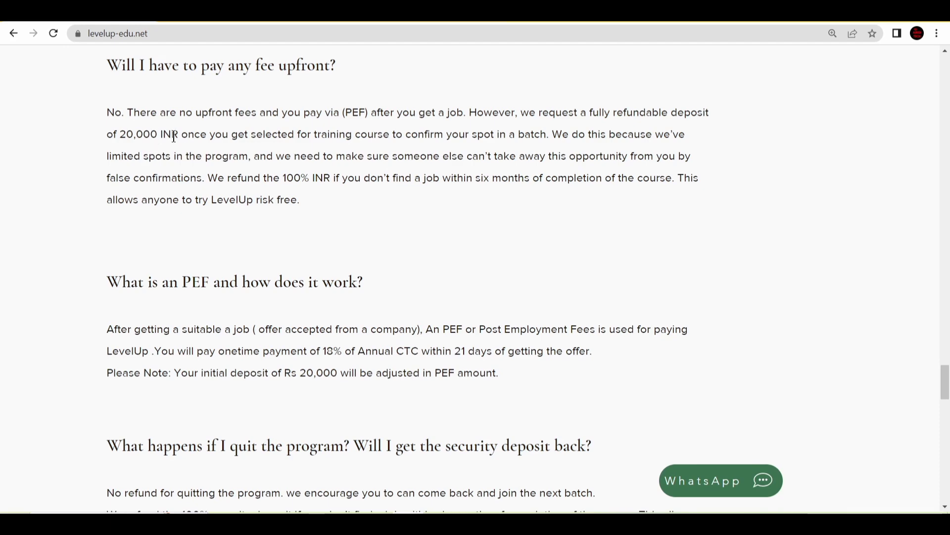
# - Scroll to the full quitting and security-deposit refund answer and the weekly-hours question
pyautogui.scroll(-3)
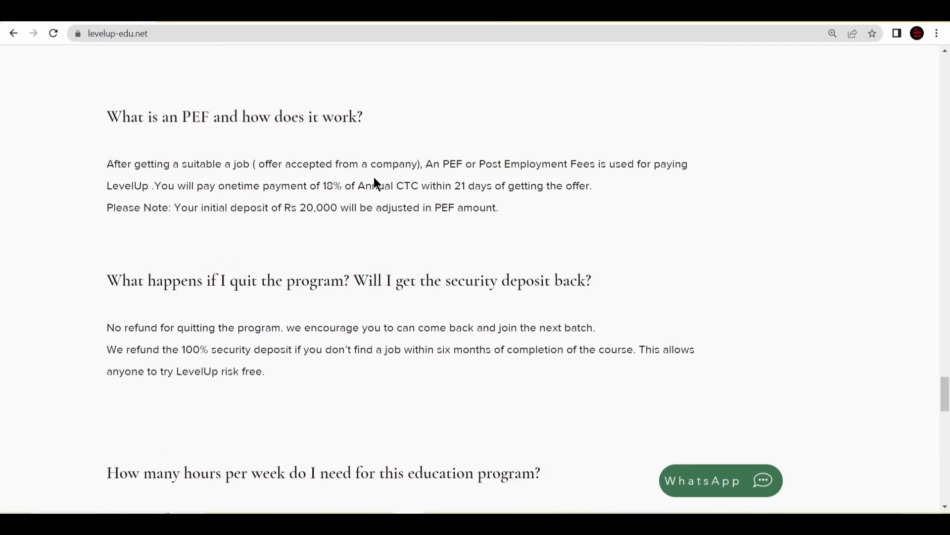
pyautogui.moveTo(309, 314)
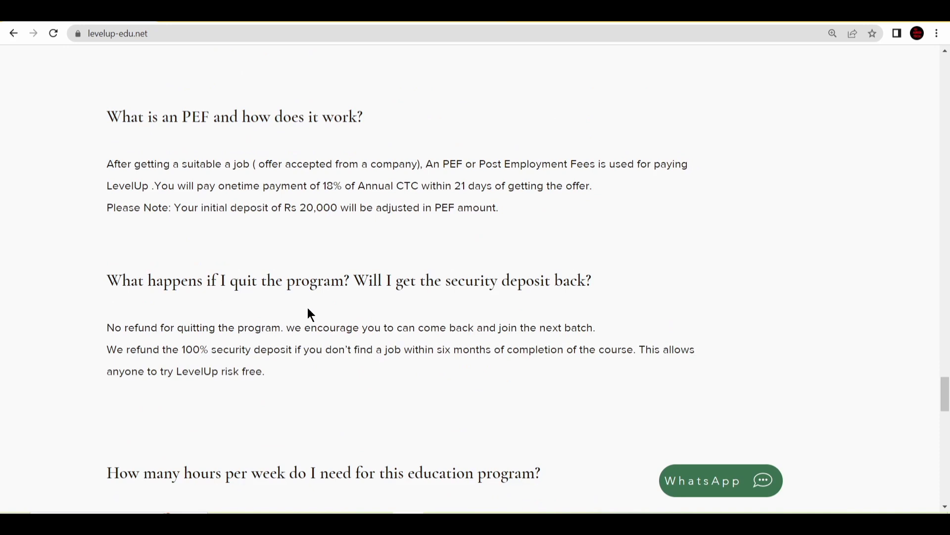
pyautogui.moveTo(517, 321)
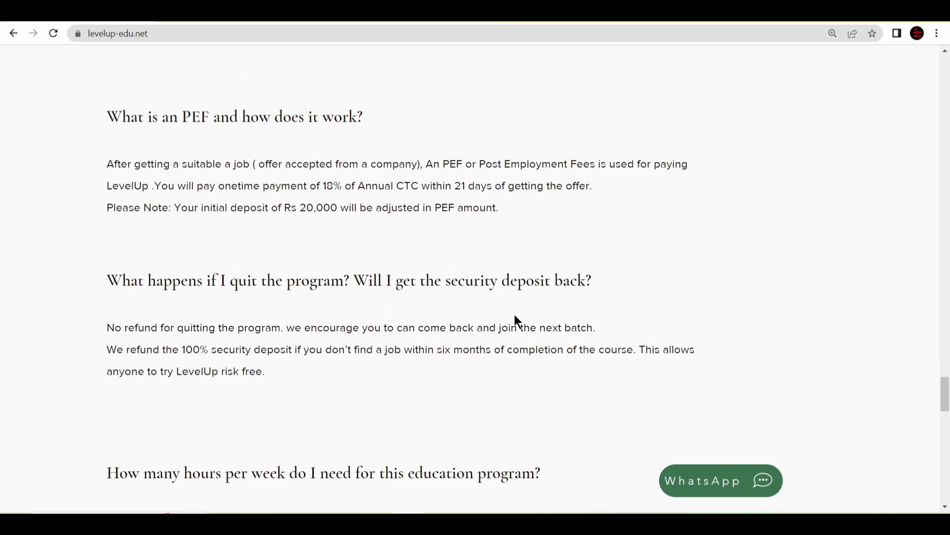
pyautogui.moveTo(128, 341)
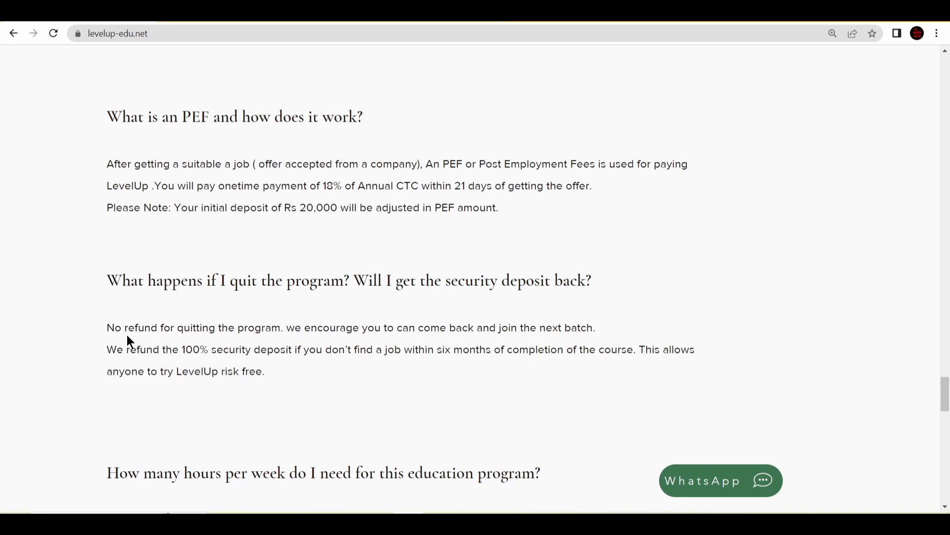
pyautogui.moveTo(191, 363)
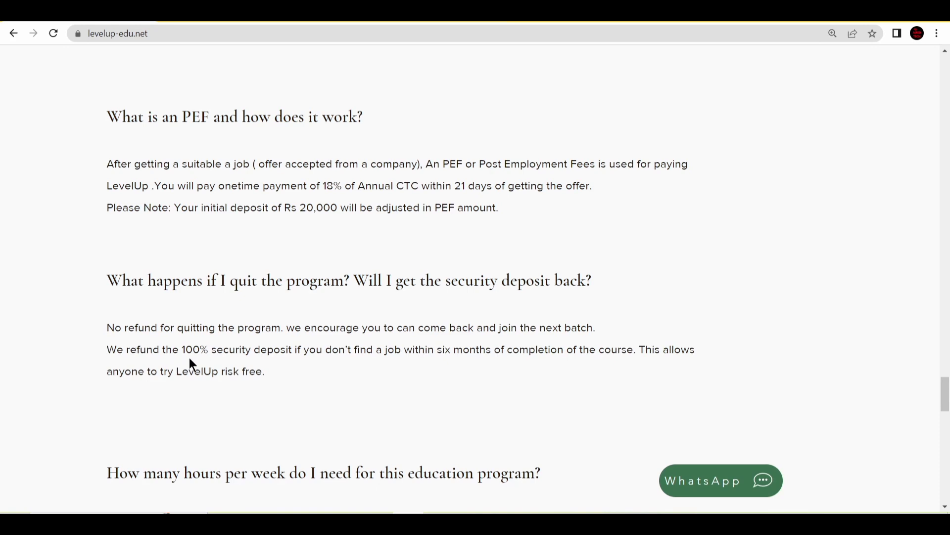
pyautogui.moveTo(423, 369)
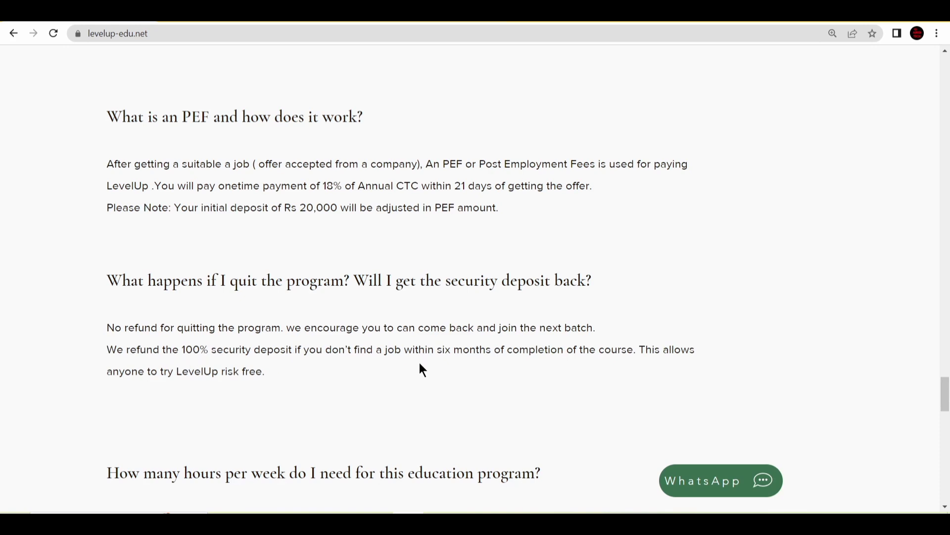
pyautogui.moveTo(634, 372)
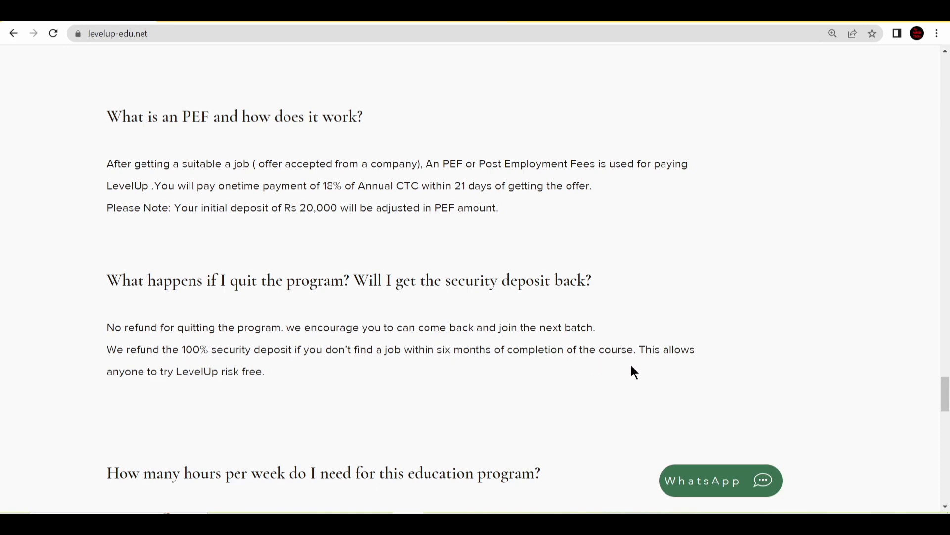
# - Scroll to the weekly-hours answer and the average alumni salary question below it
pyautogui.scroll(-3)
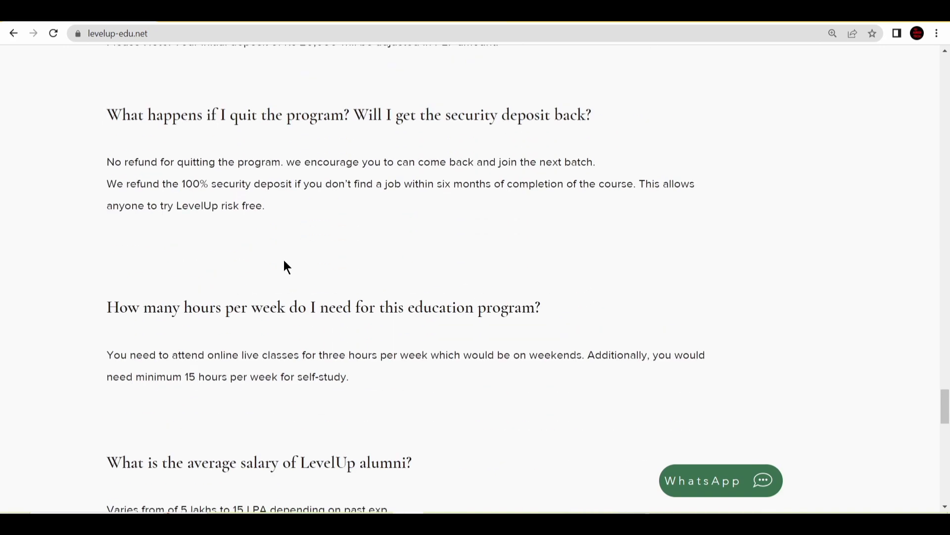
pyautogui.moveTo(315, 326)
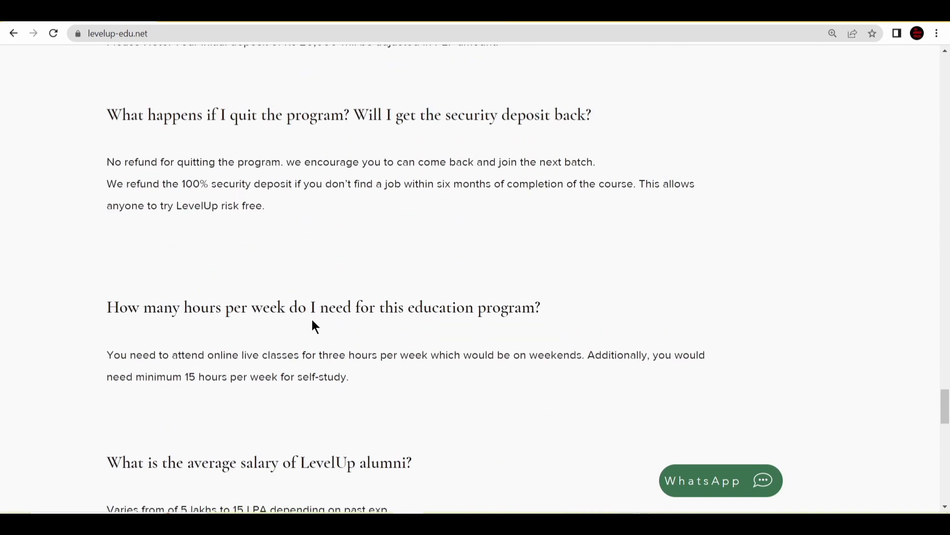
pyautogui.moveTo(354, 338)
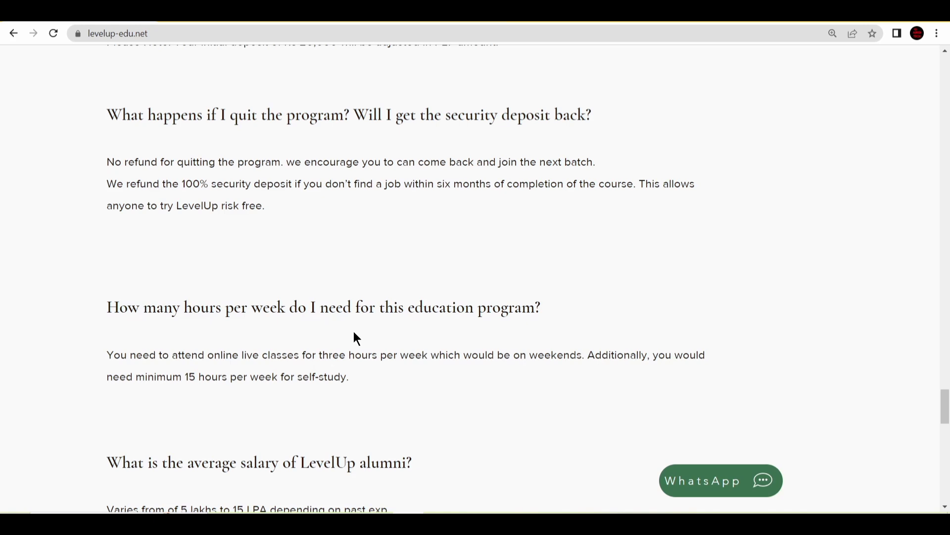
pyautogui.moveTo(394, 377)
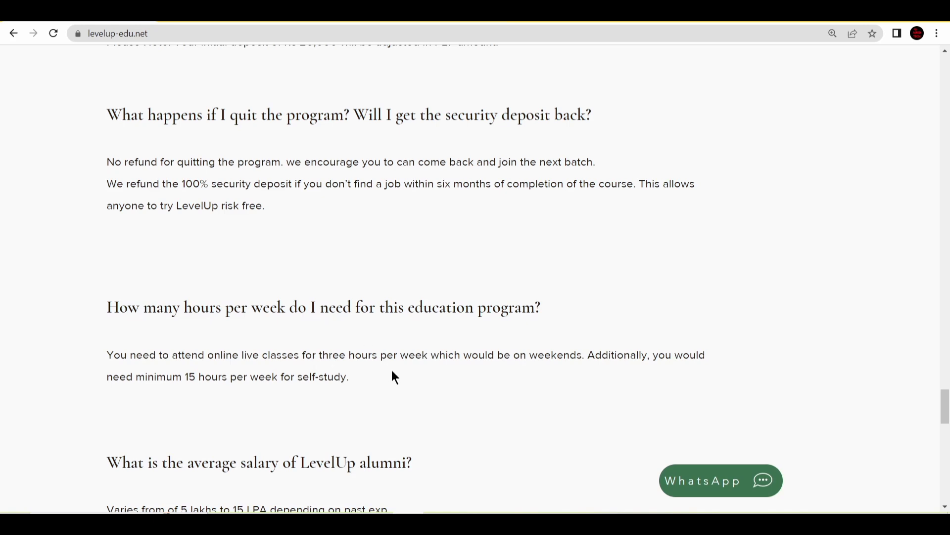
pyautogui.moveTo(399, 376)
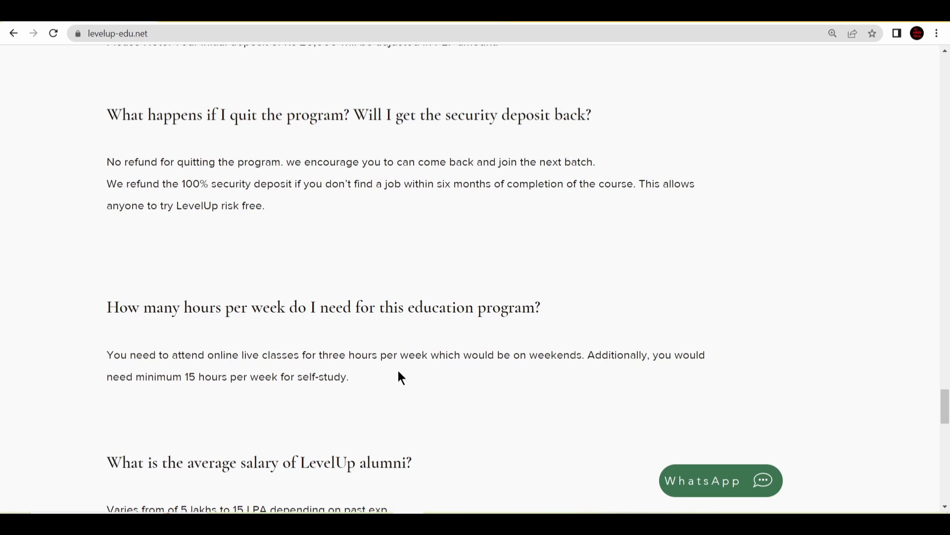
pyautogui.moveTo(426, 369)
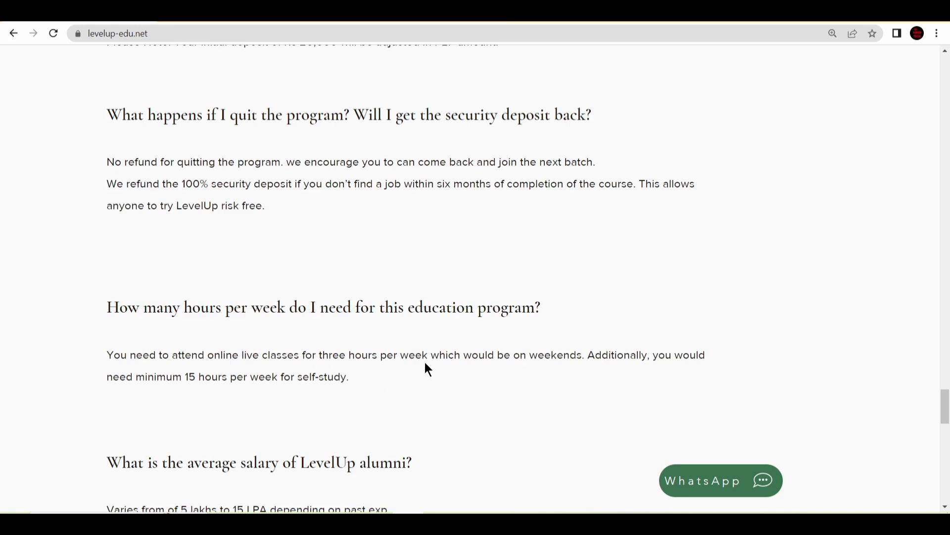
pyautogui.moveTo(584, 369)
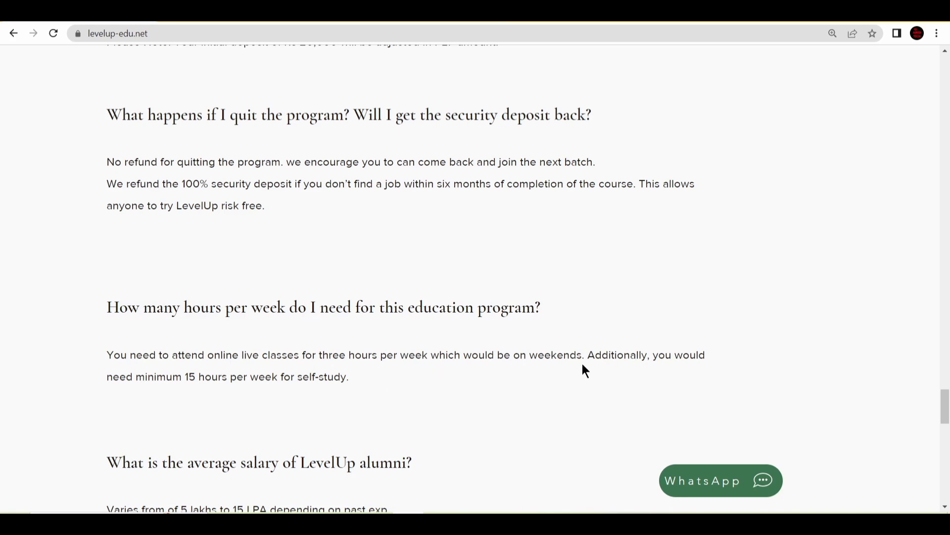
pyautogui.moveTo(133, 395)
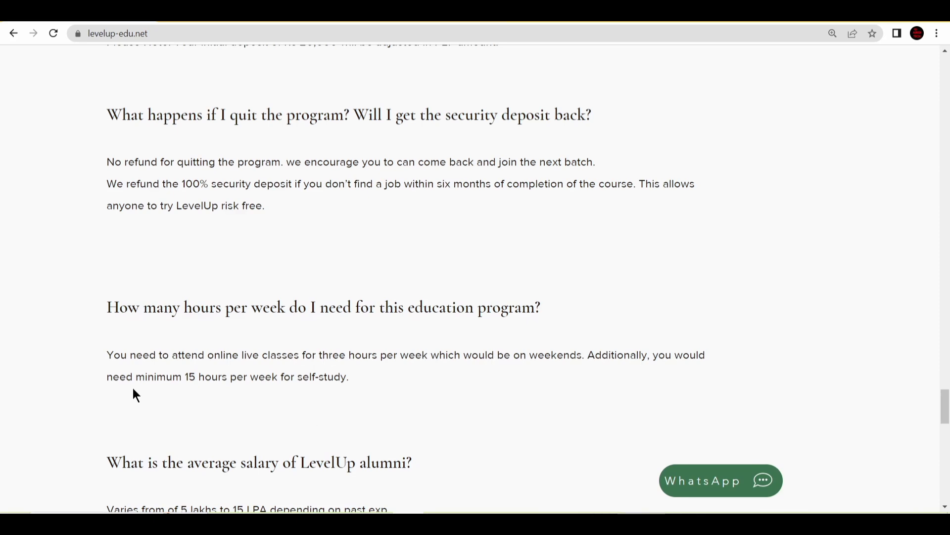
pyautogui.moveTo(267, 395)
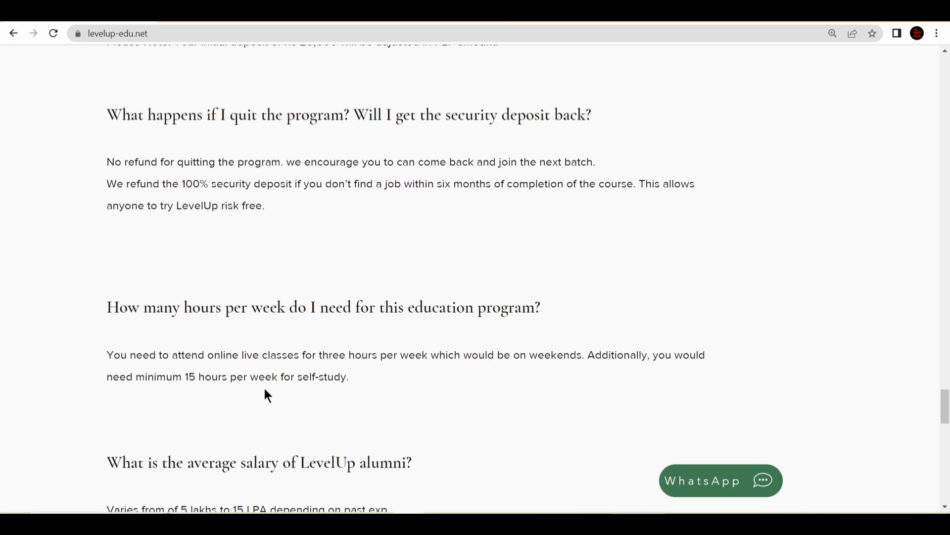
# - Scroll past the full alumni salary answer until the Contact Us heading appears
pyautogui.scroll(-3)
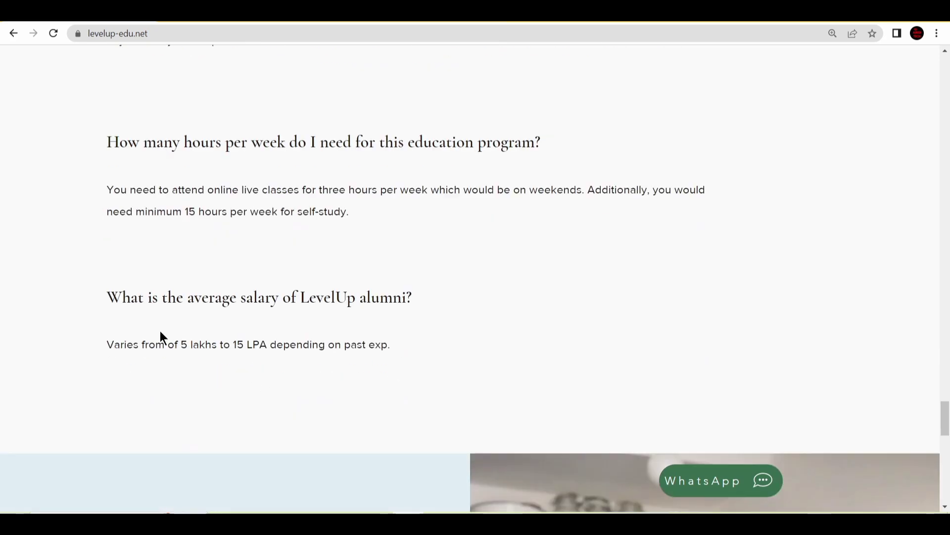
pyautogui.moveTo(146, 323)
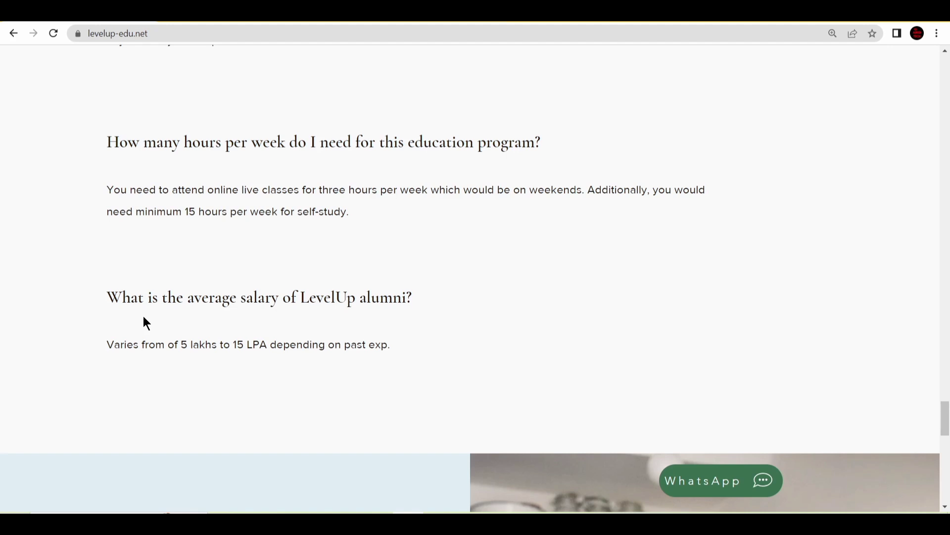
pyautogui.scroll(-3)
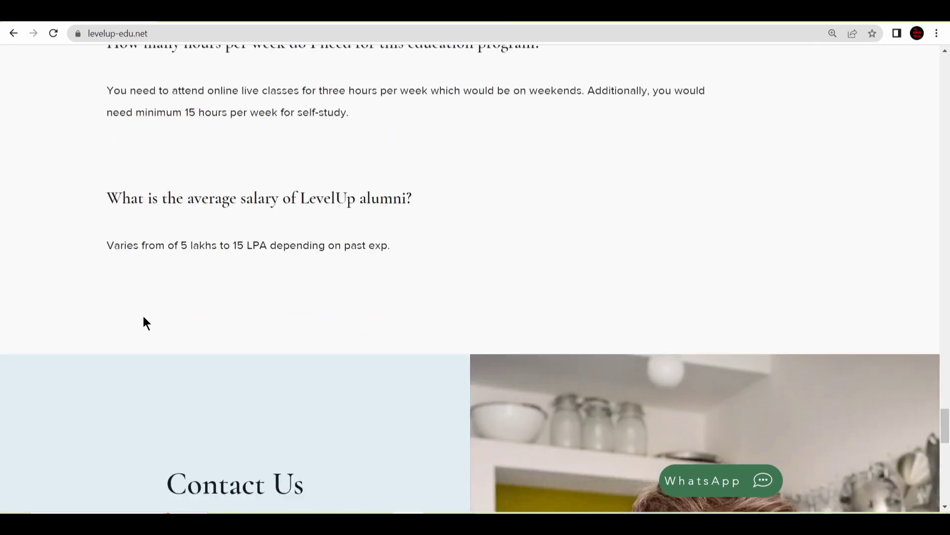
# - Scroll the empty Contact Us form, focusing the message box, down to its Submit button
pyautogui.scroll(-3)
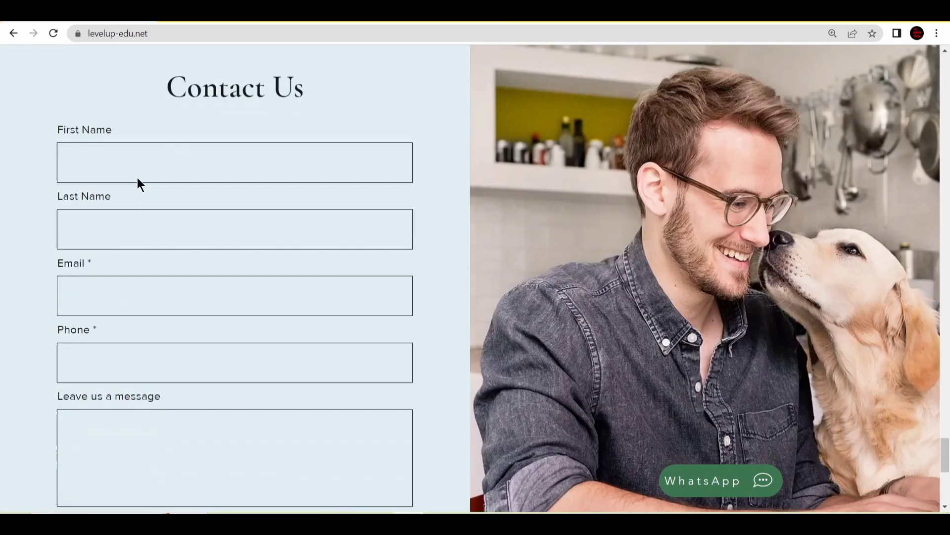
pyautogui.moveTo(126, 107)
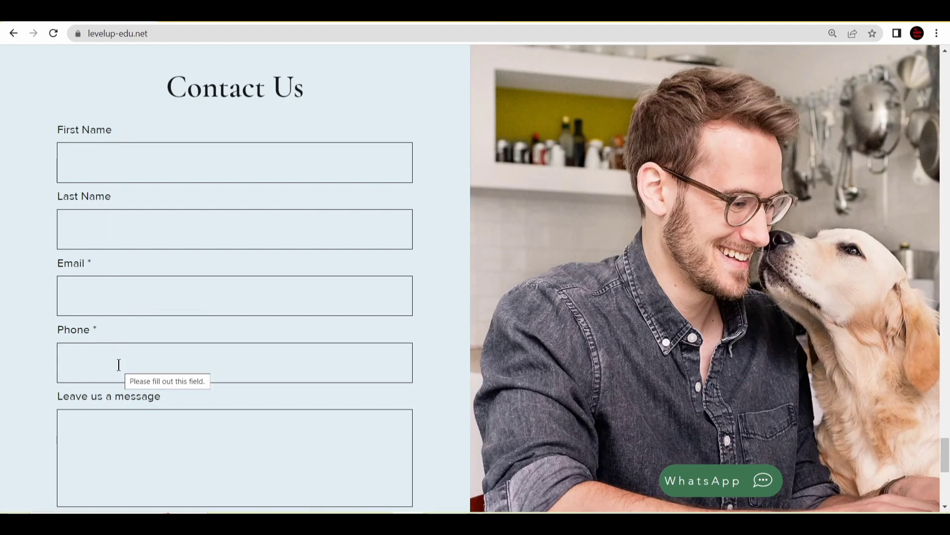
pyautogui.click(124, 429)
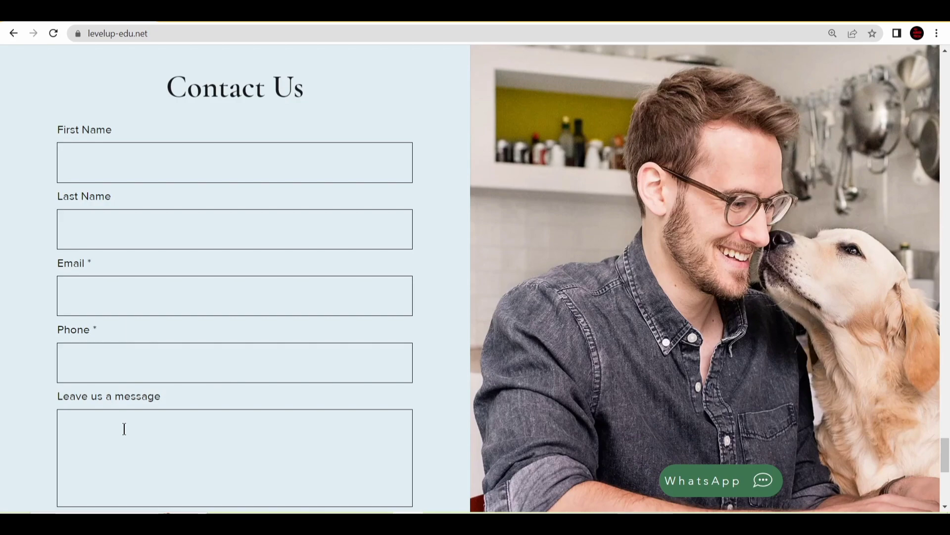
pyautogui.scroll(-3)
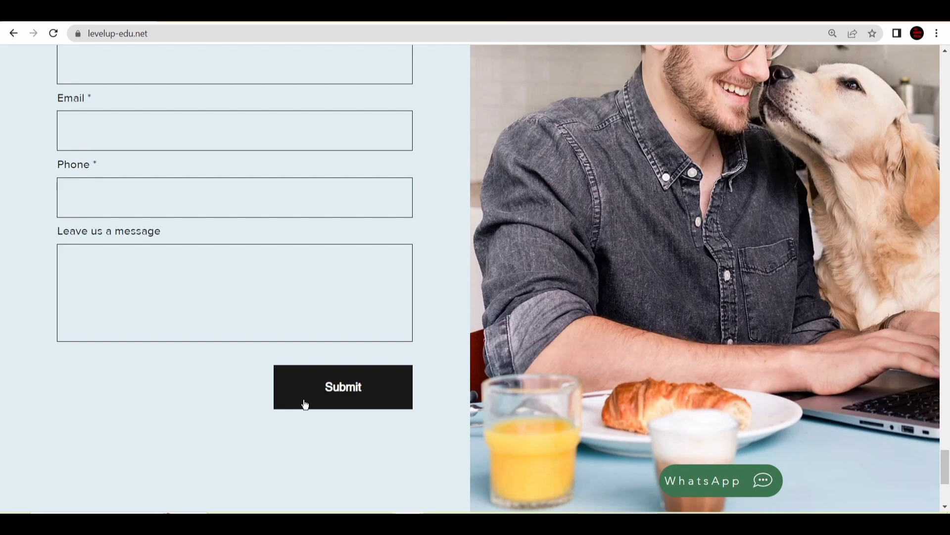
pyautogui.scroll(3)
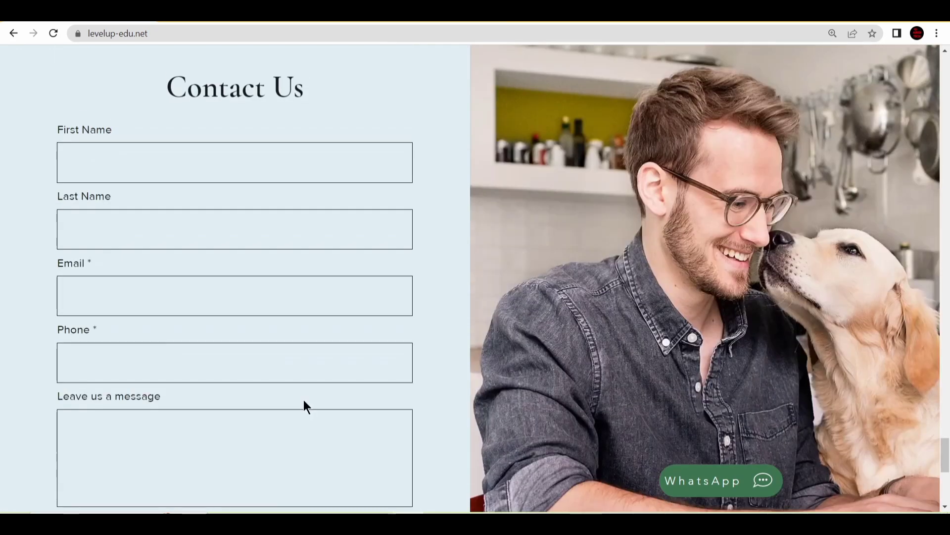
pyautogui.scroll(-3)
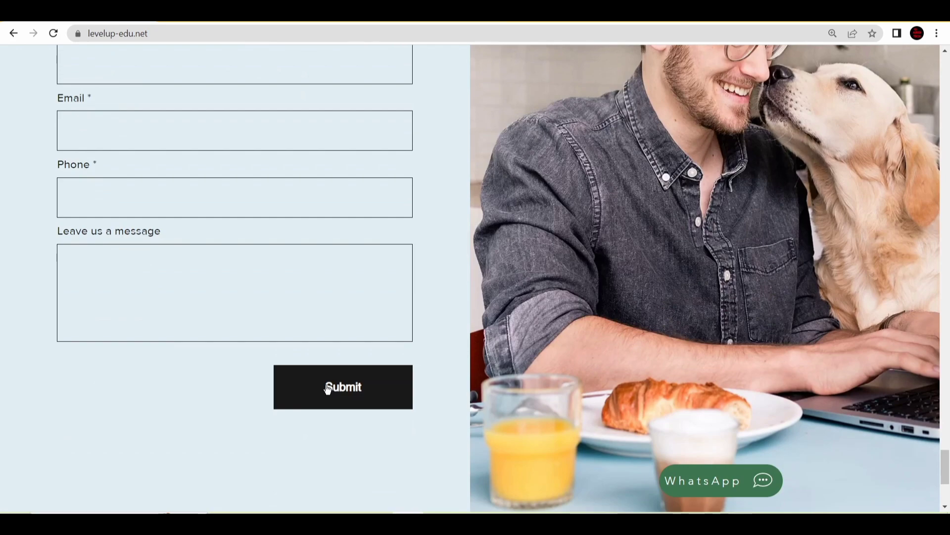
pyautogui.scroll(3)
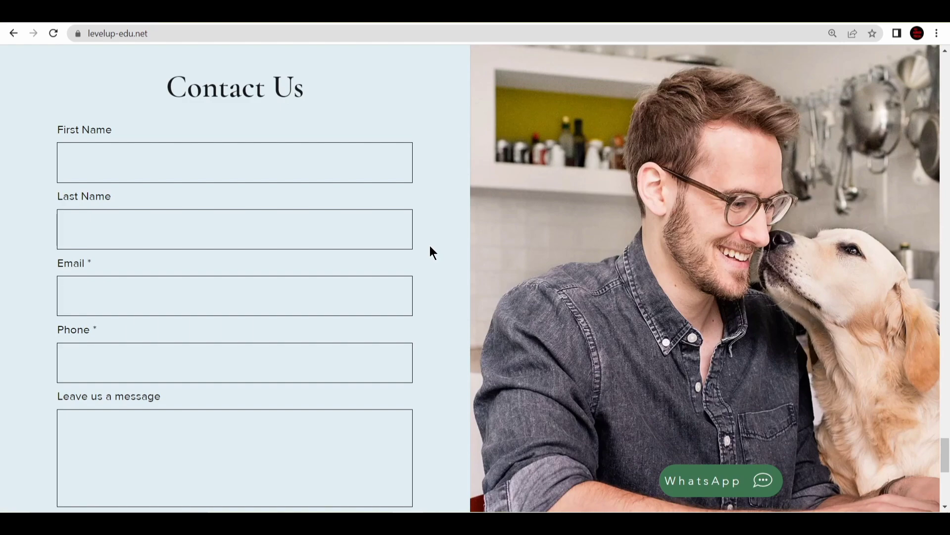
pyautogui.scroll(-3)
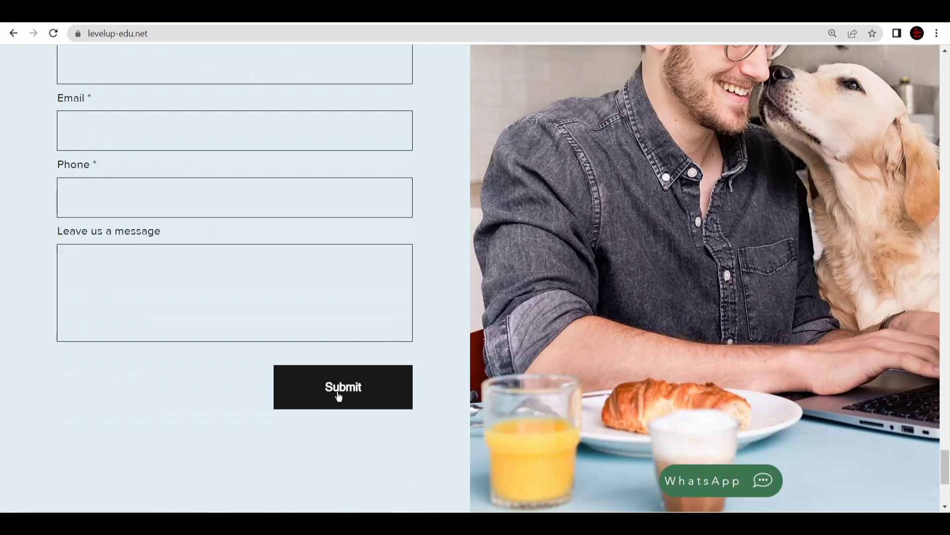
pyautogui.moveTo(426, 360)
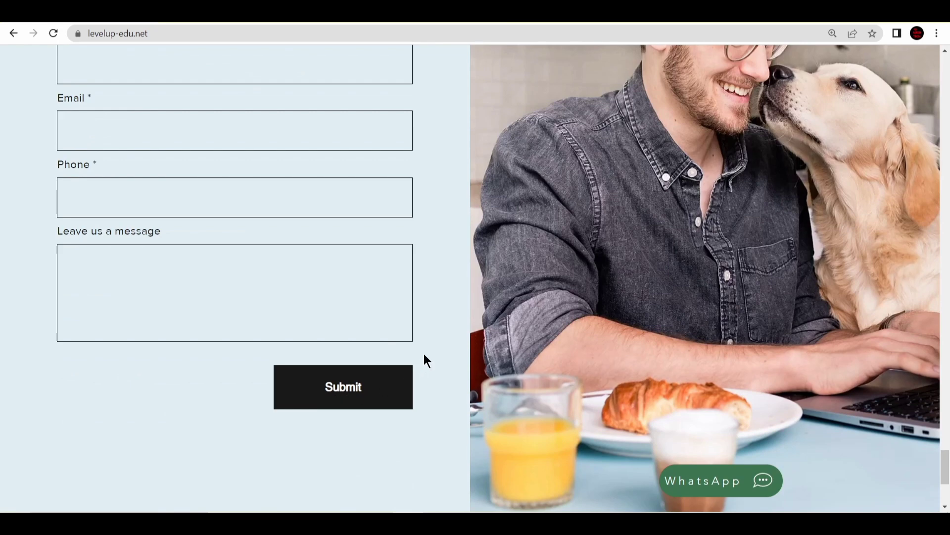